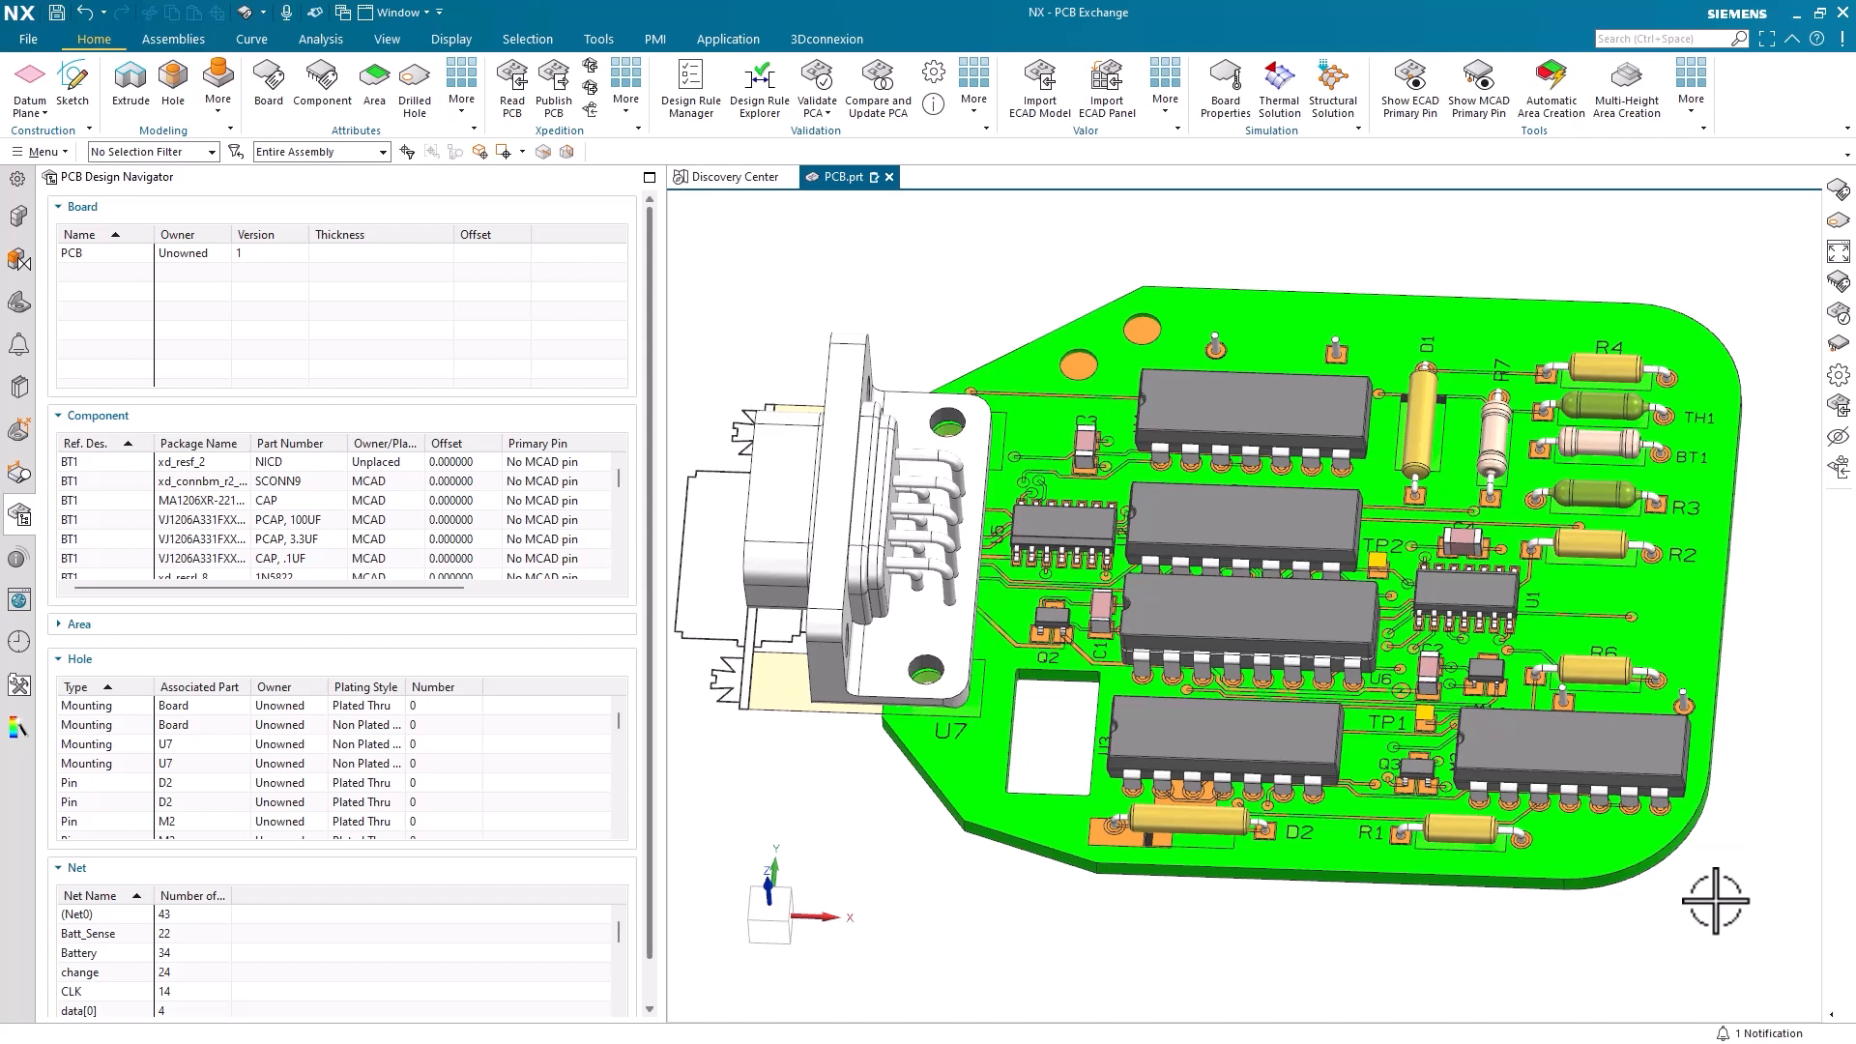
{"action": "mouse_move", "coordinate": [1646, 740]}
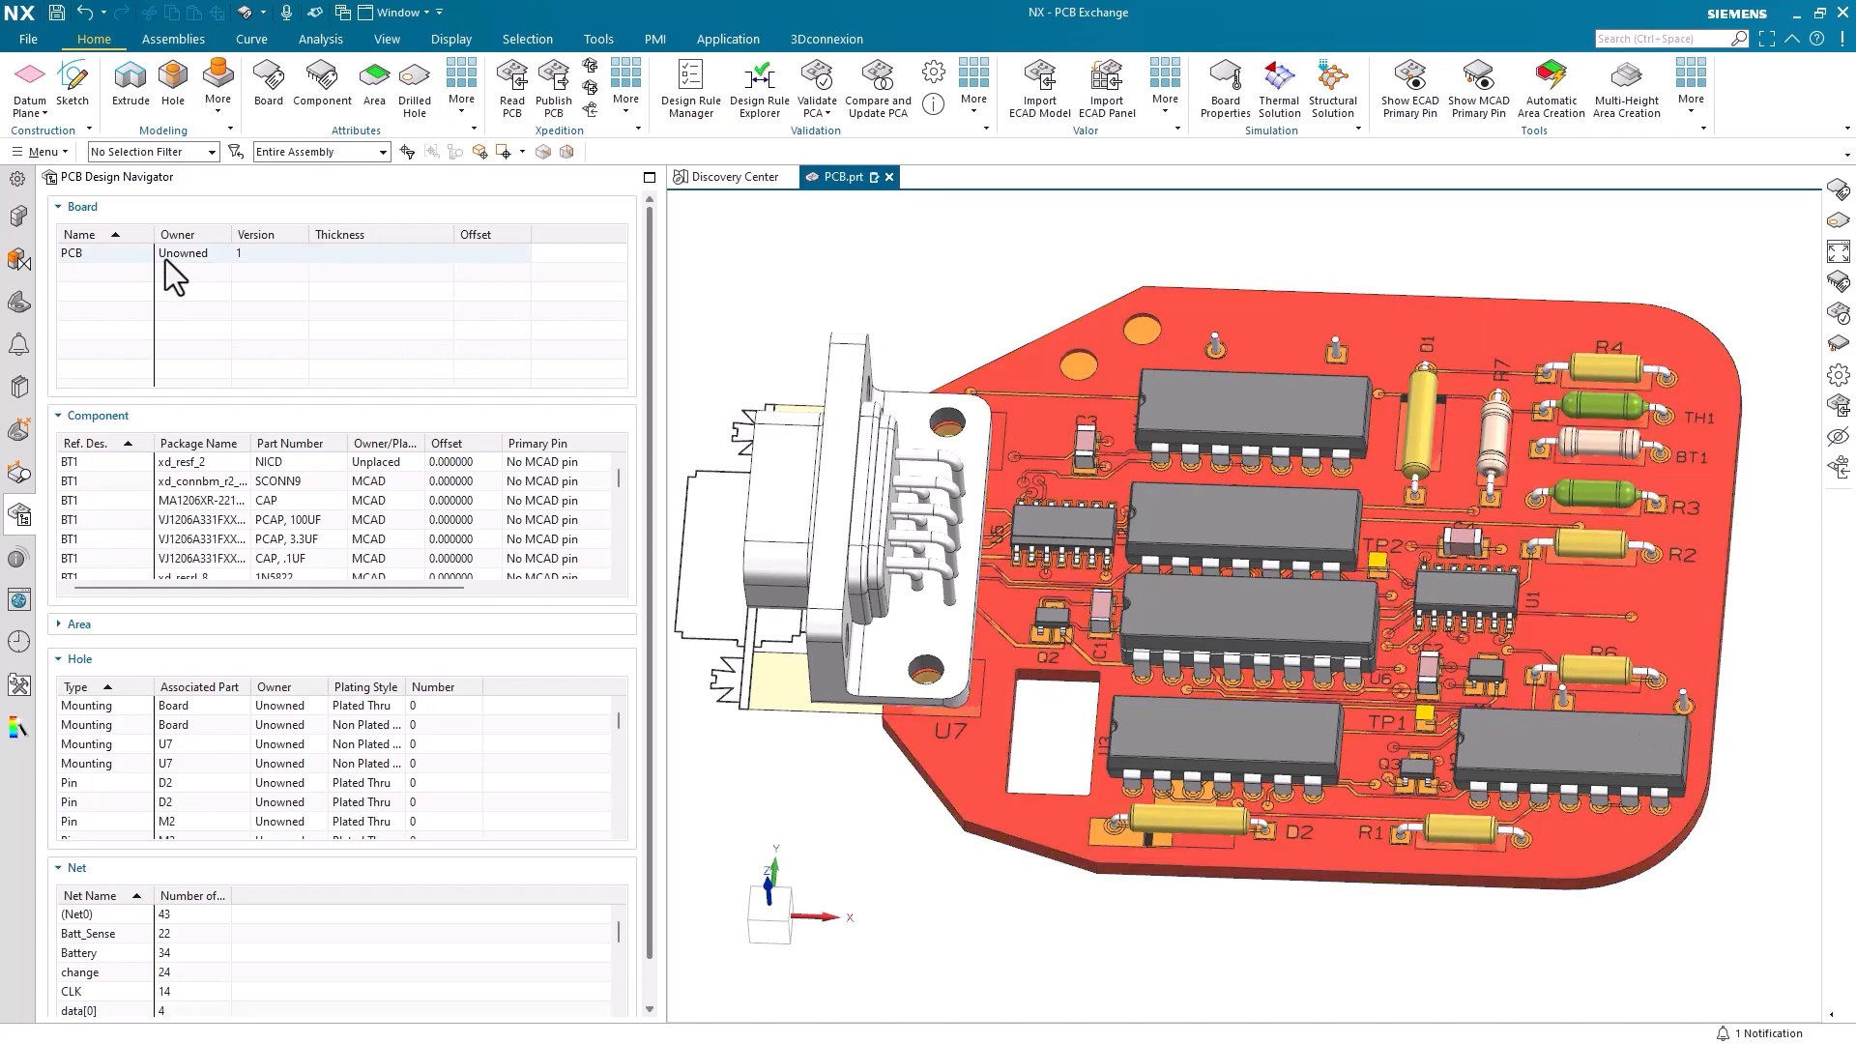
Step: Set the PCB board's owner to MCAD in Board attributes, advancing its version to 2
{"action": "left_click", "coordinate": [101, 251]}
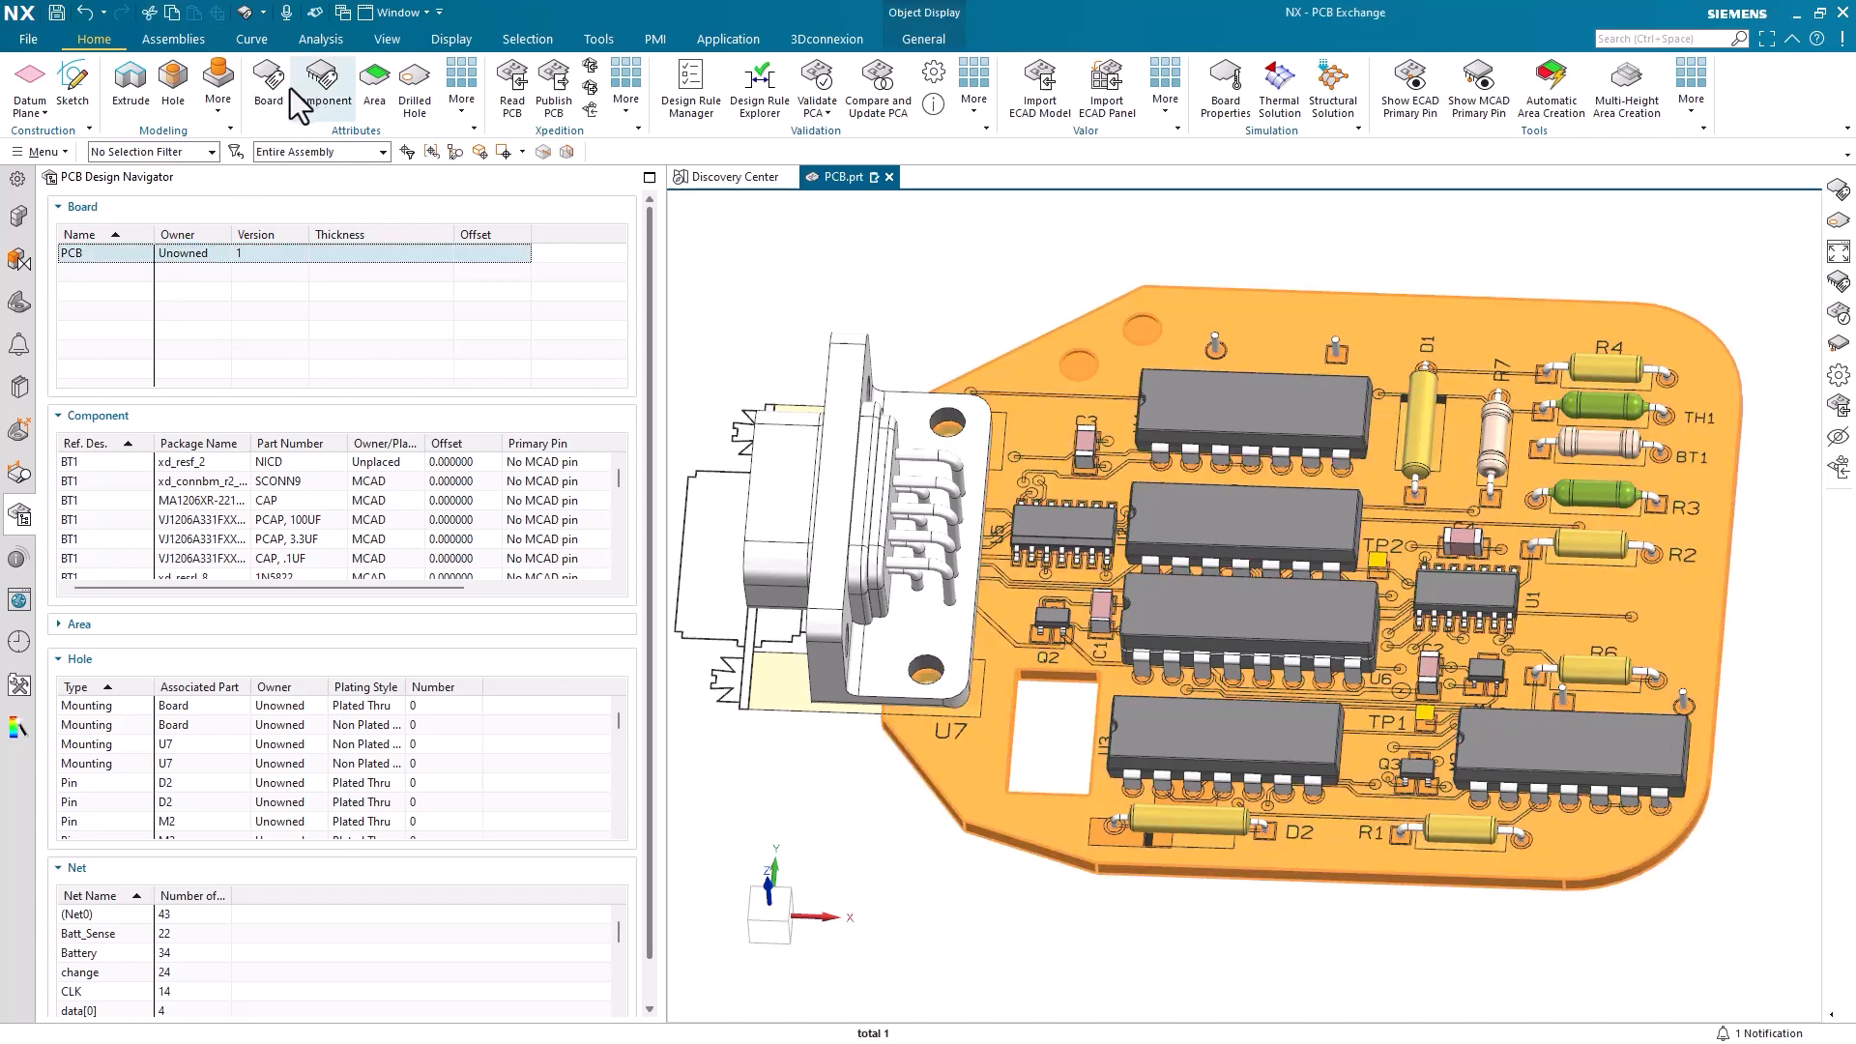
{"action": "left_click", "coordinate": [268, 83]}
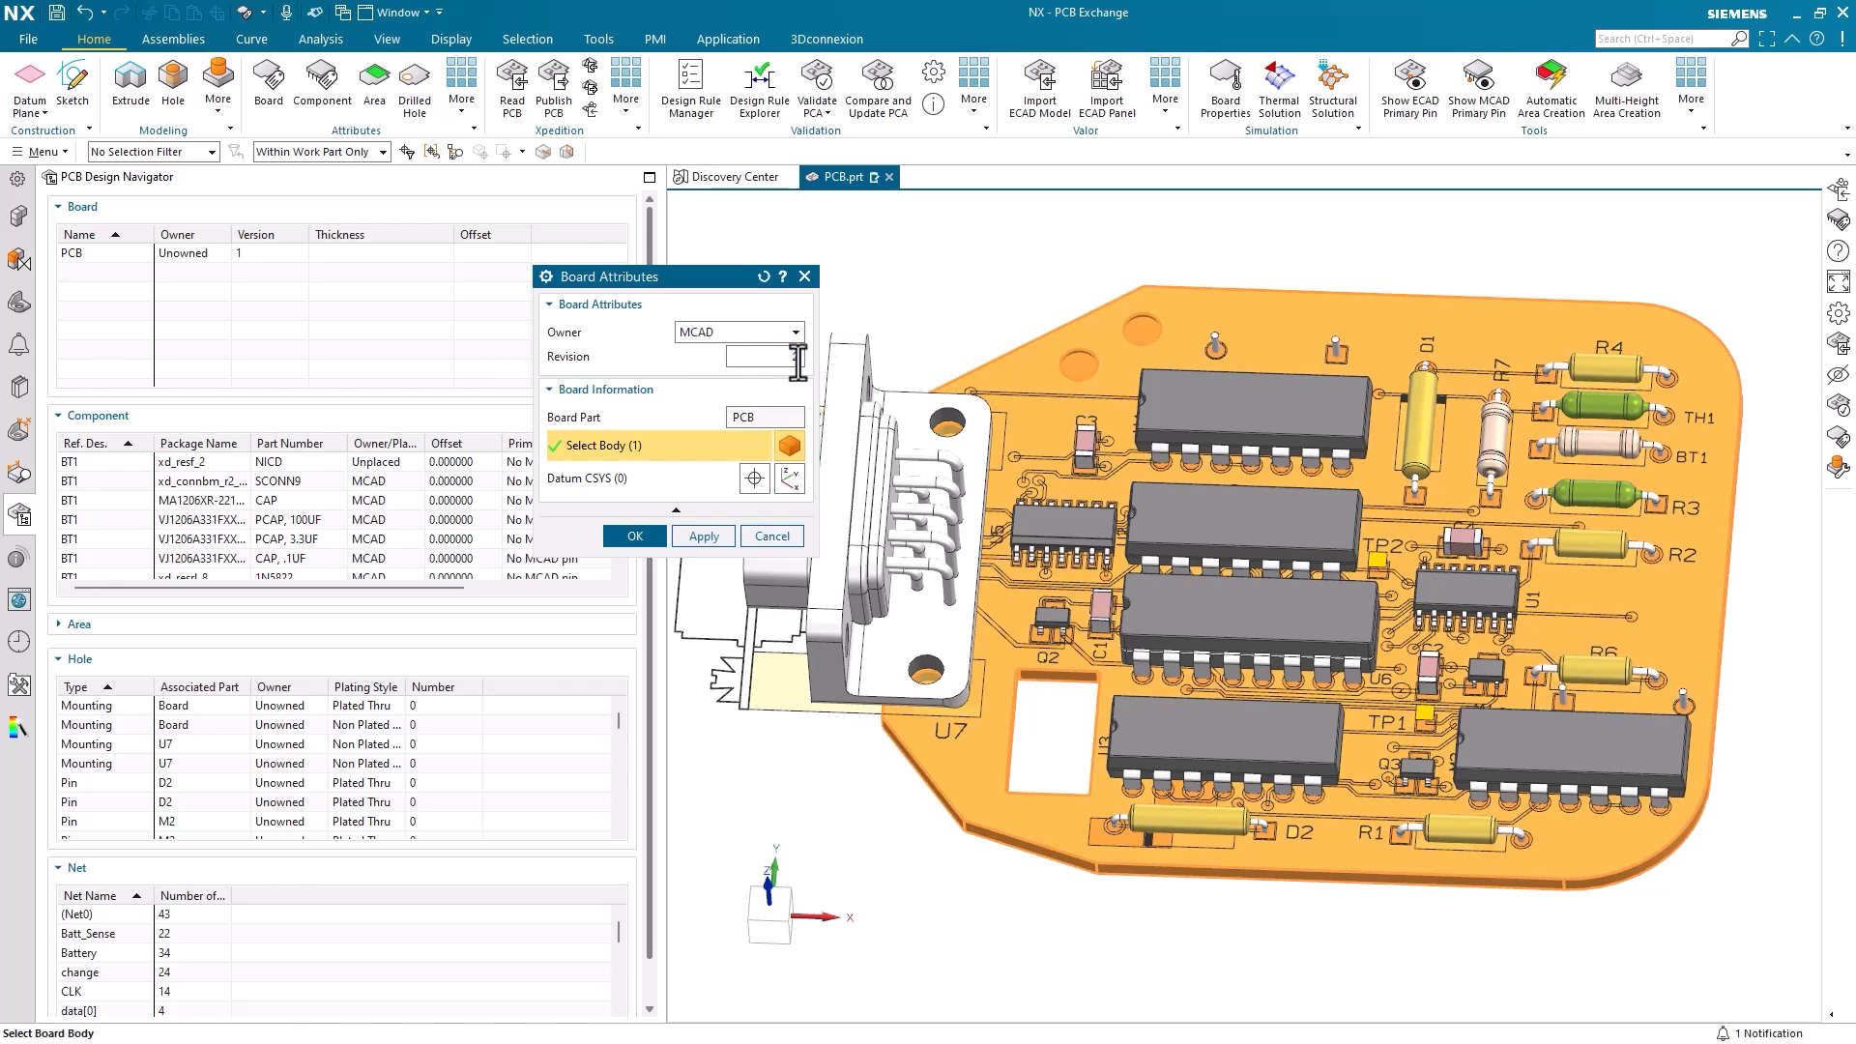
{"action": "left_click", "coordinate": [634, 535]}
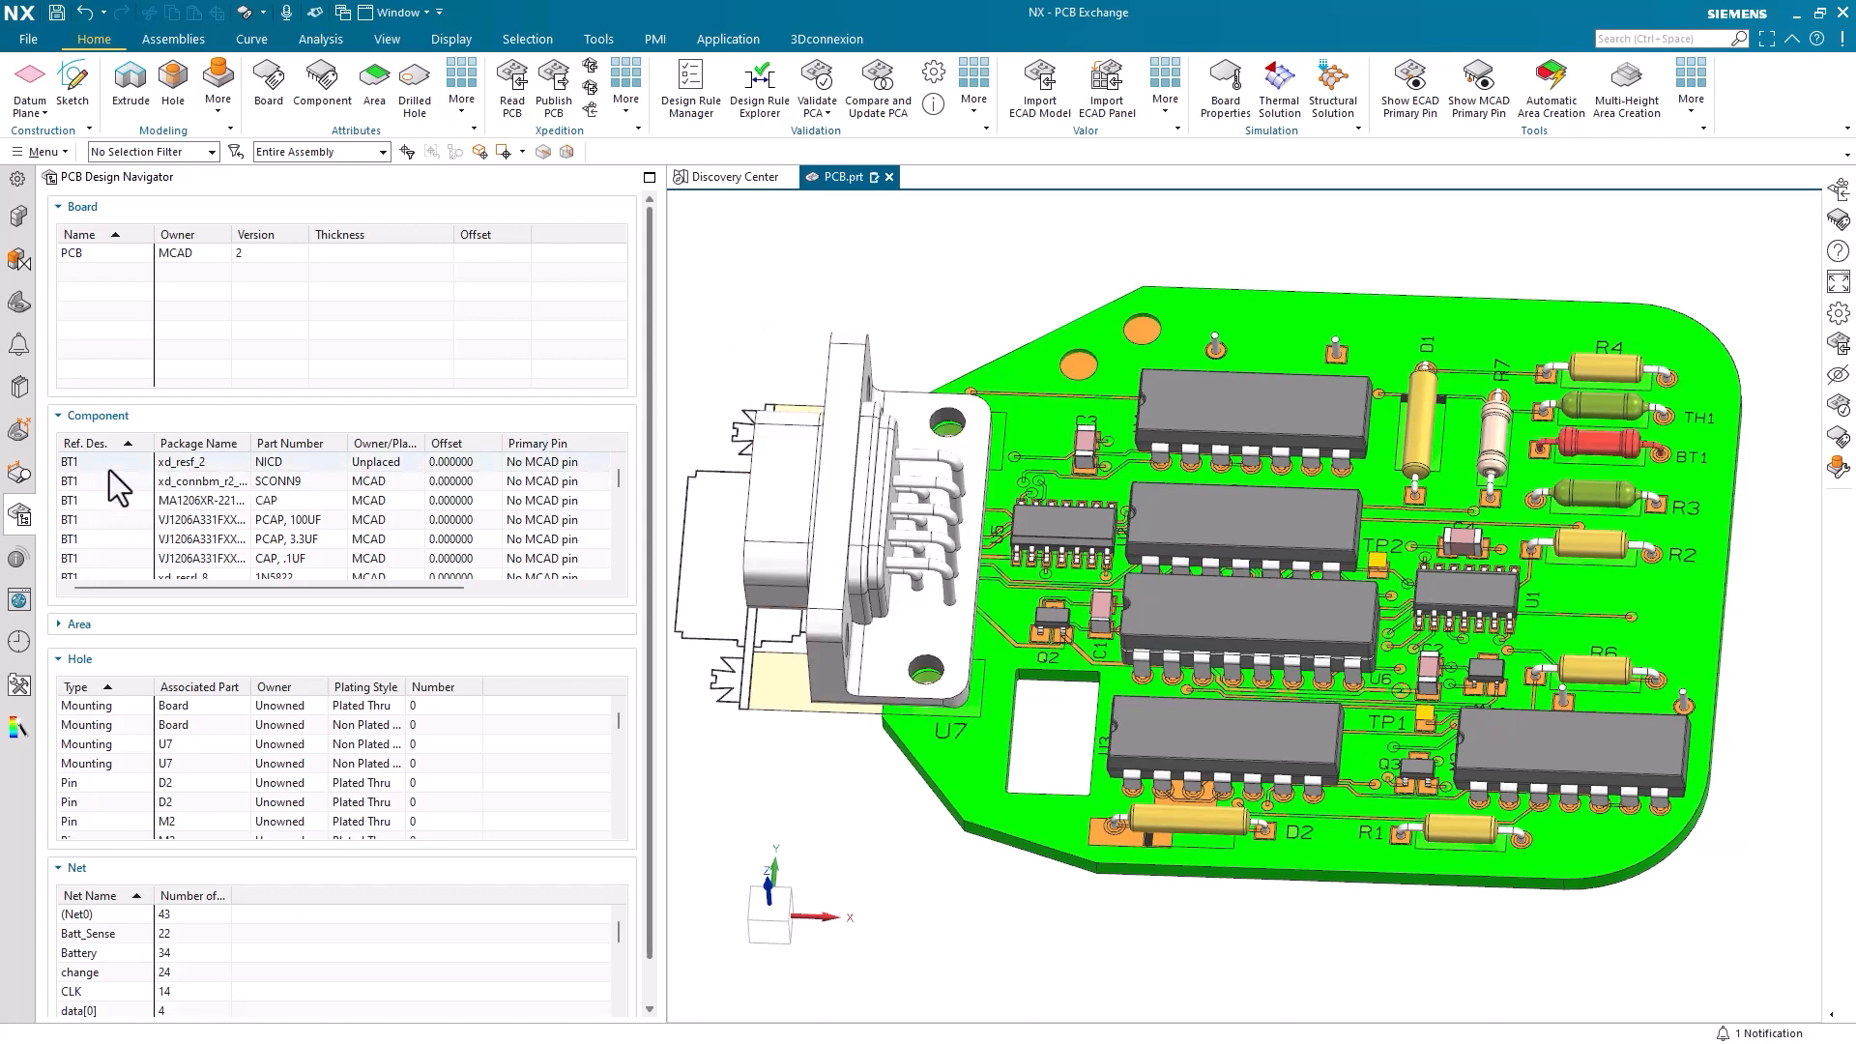
Step: Give component BT1 owner MCAD and part number NICD45 in Component attributes
{"action": "left_click", "coordinate": [83, 462]}
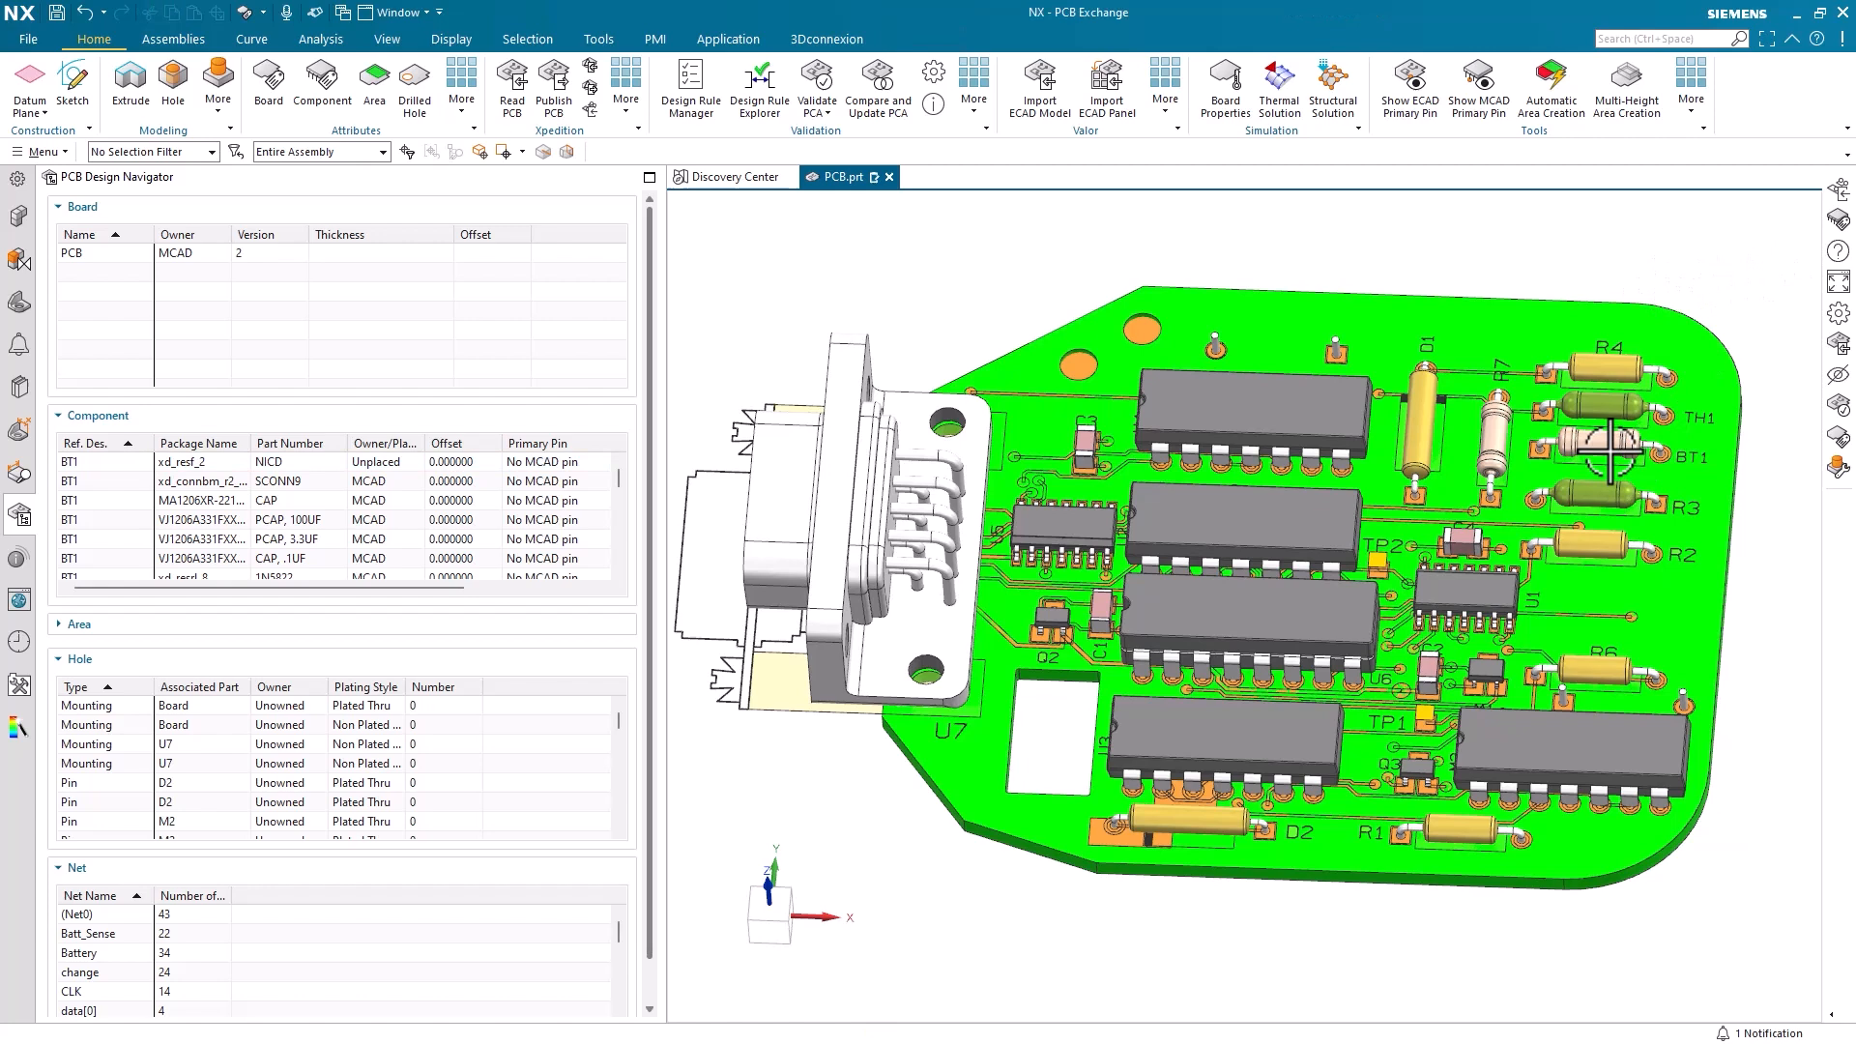
{"action": "left_click", "coordinate": [83, 462]}
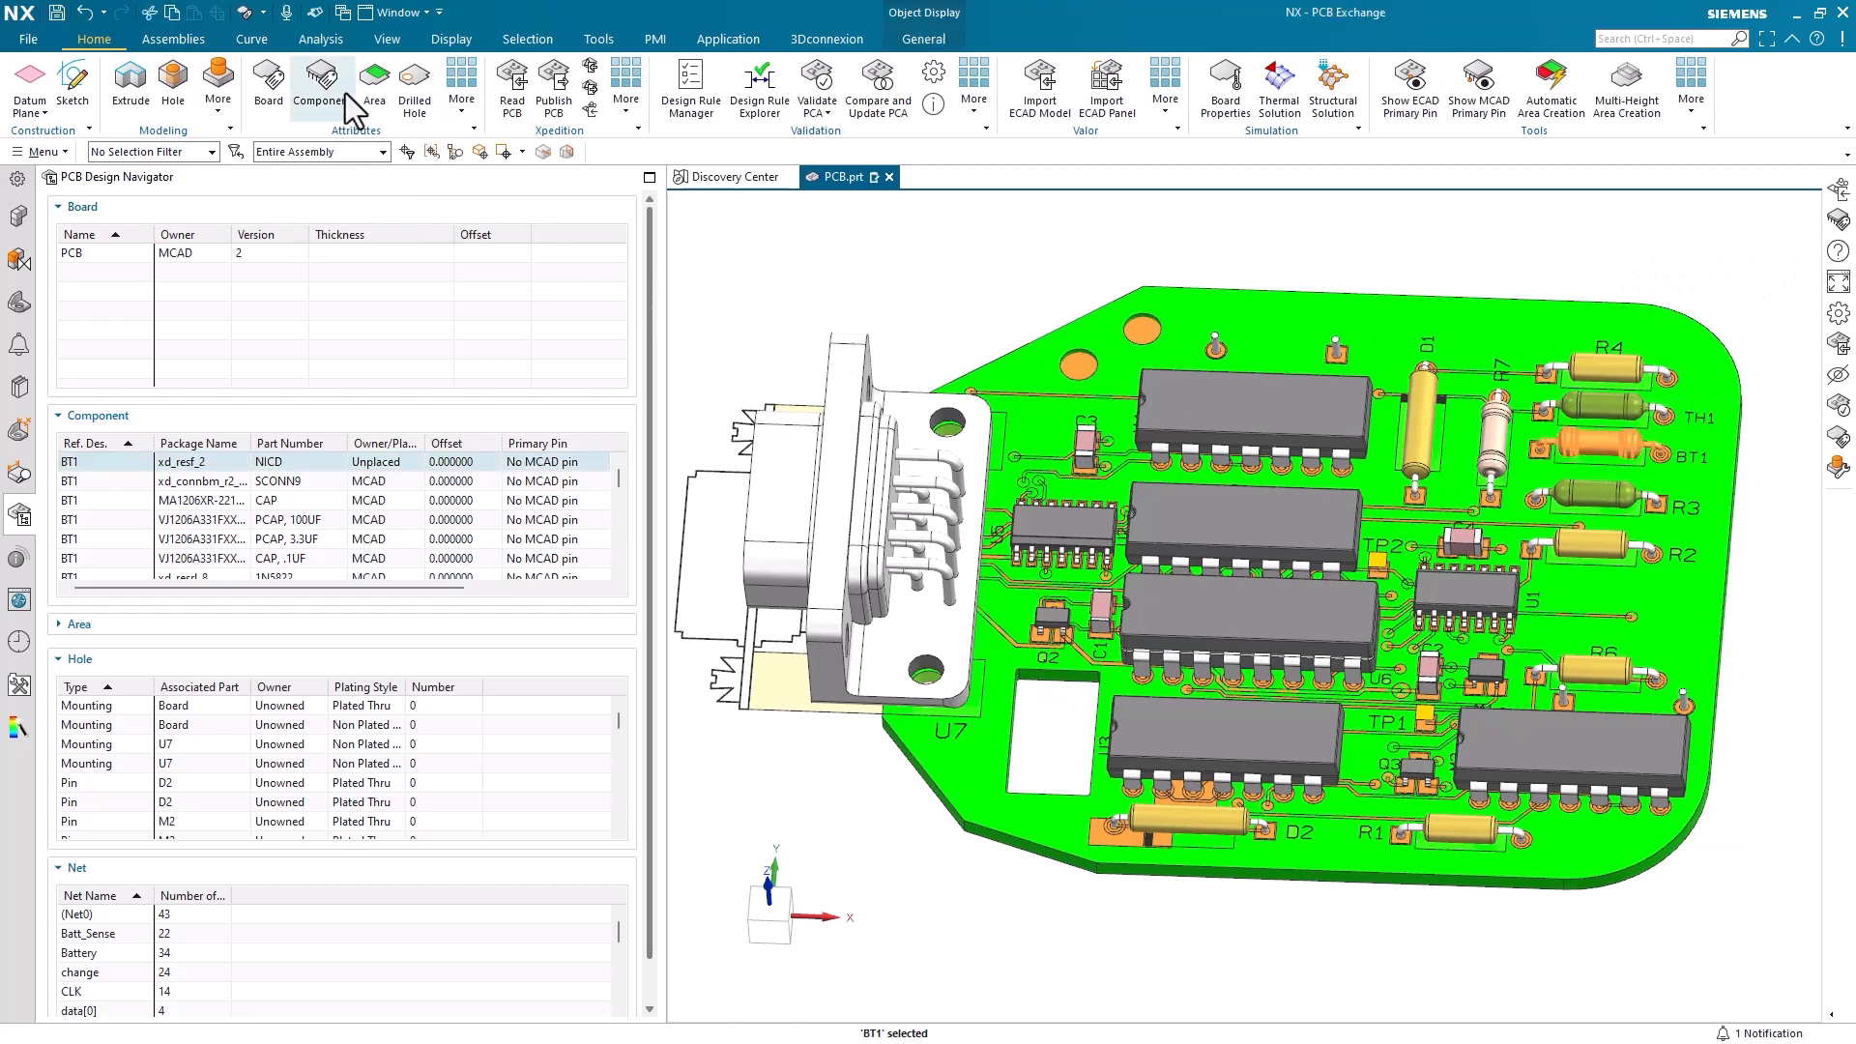
{"action": "left_click", "coordinate": [319, 85]}
{"action": "type", "text": "NICD45"}
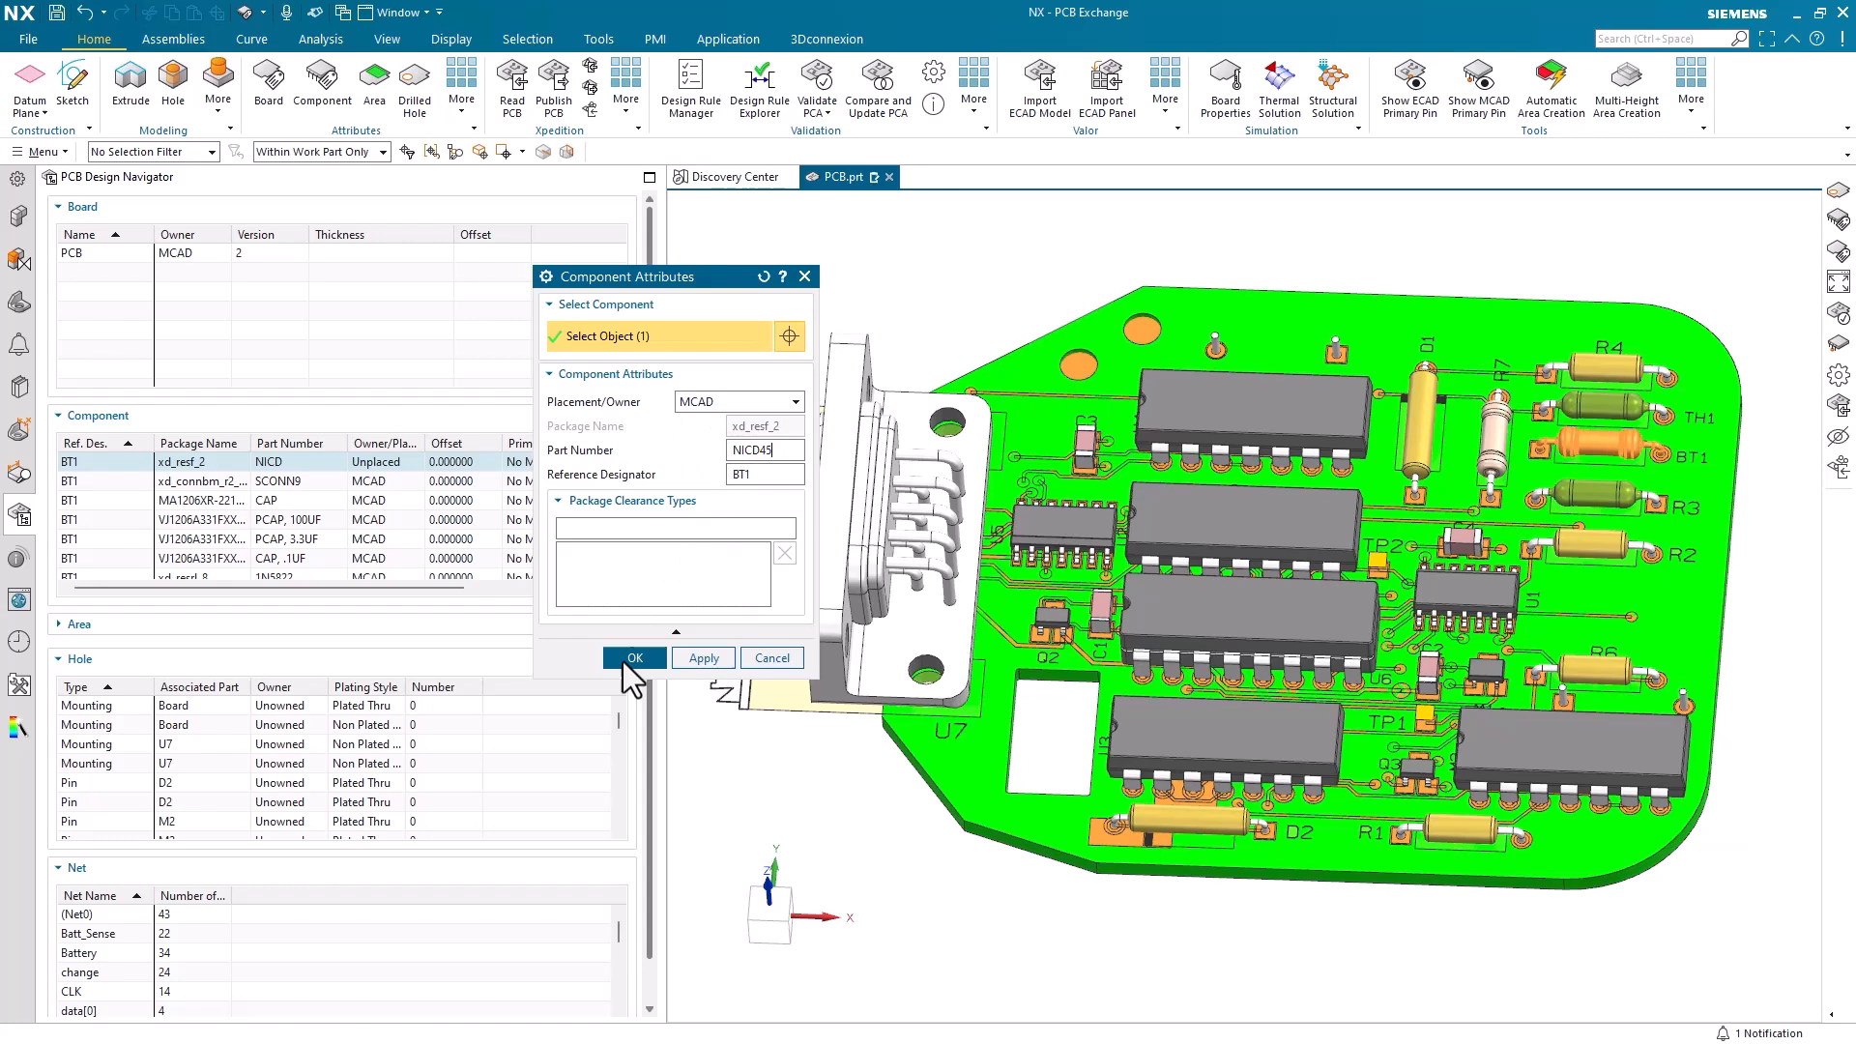
{"action": "left_click", "coordinate": [634, 657]}
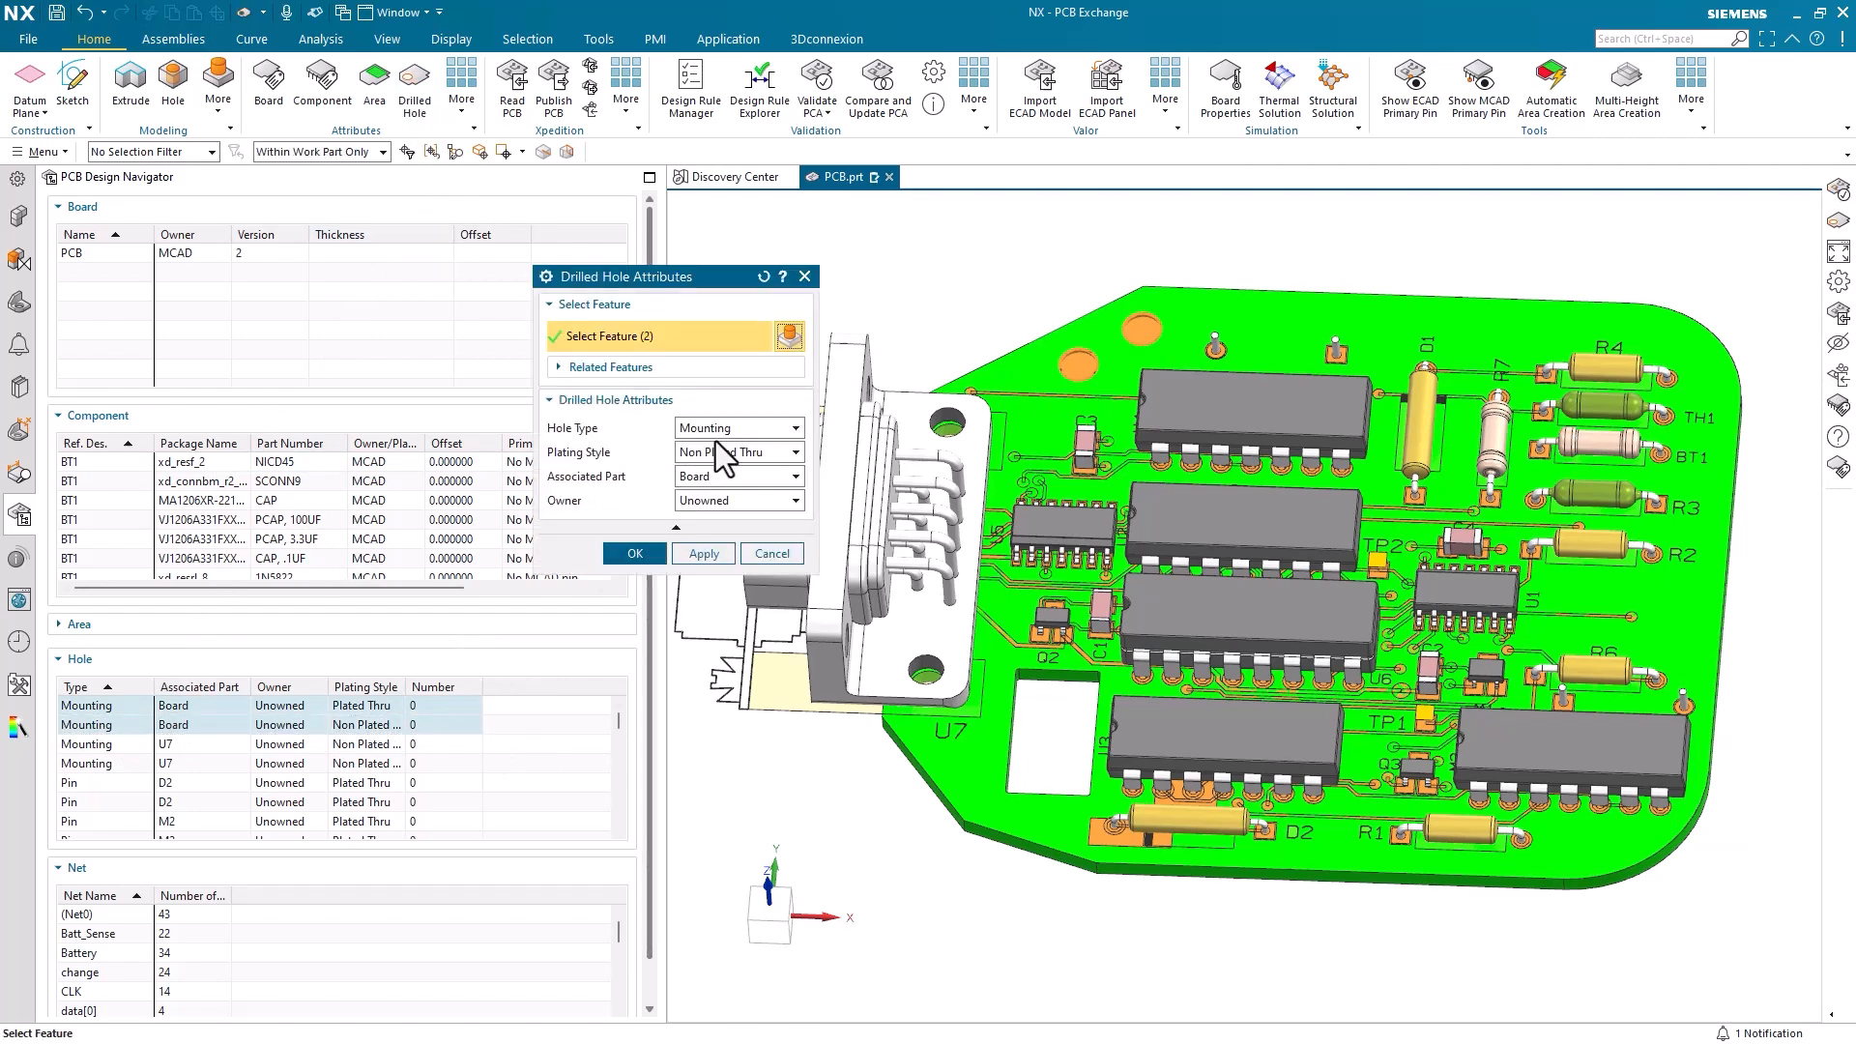
Step: Set the two mounting holes to Plated Thru plating with ECAD as owner
{"action": "left_click", "coordinate": [730, 451]}
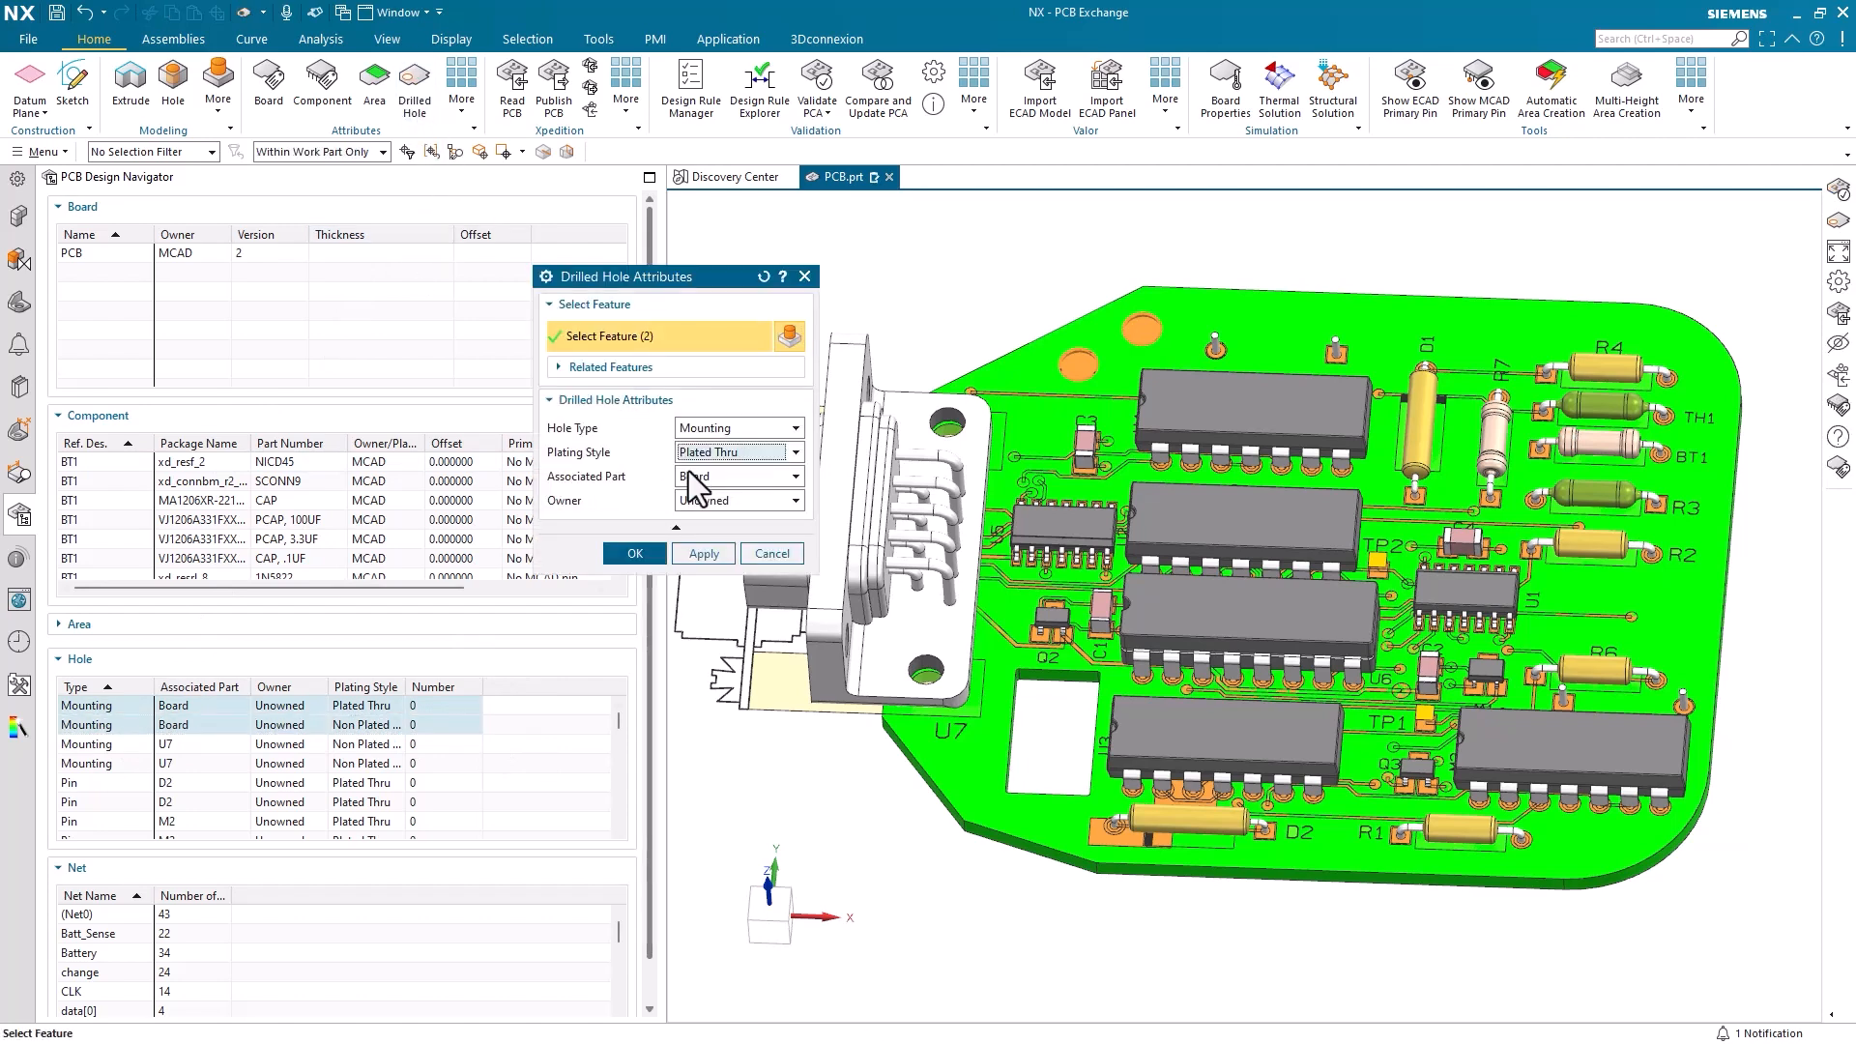
{"action": "left_click", "coordinate": [783, 476]}
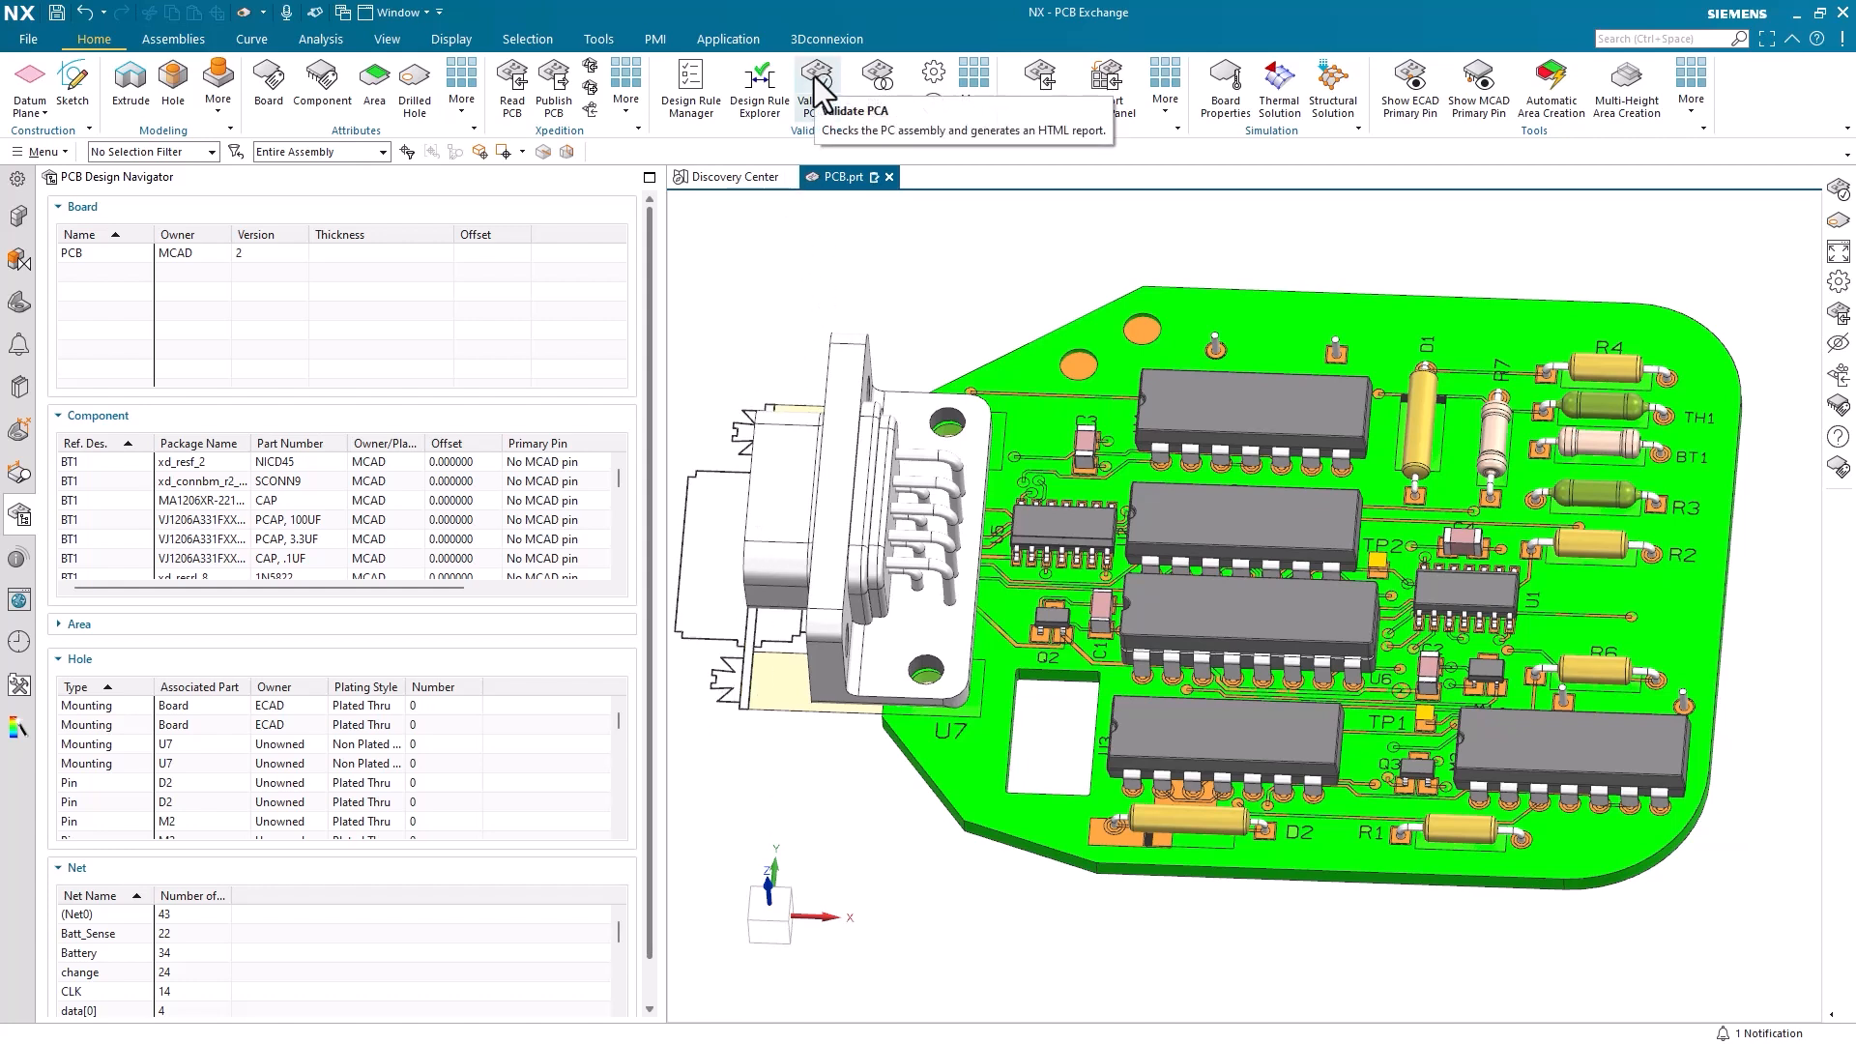
Step: Run Validate PCA, producing a valid result with 0 errors and 18 warnings, and dismiss the message log
{"action": "left_click", "coordinate": [816, 78]}
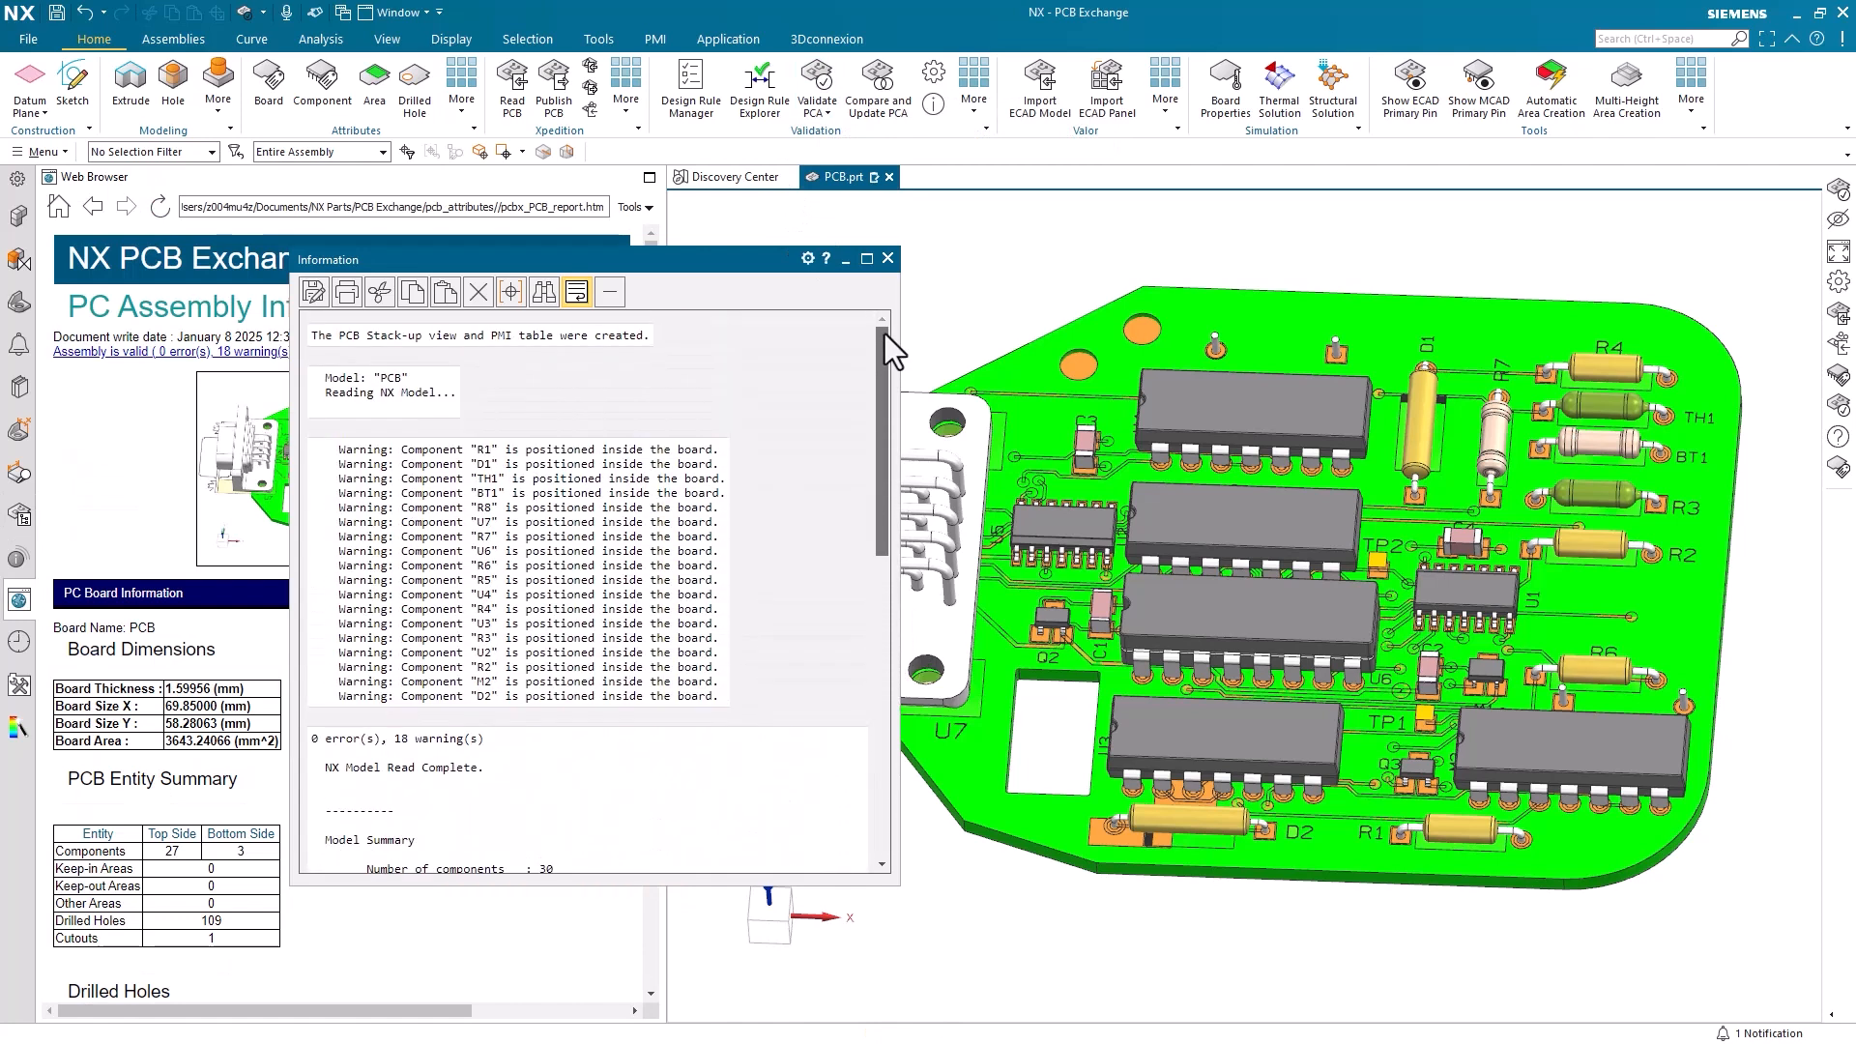
{"action": "mouse_move", "coordinate": [727, 419]}
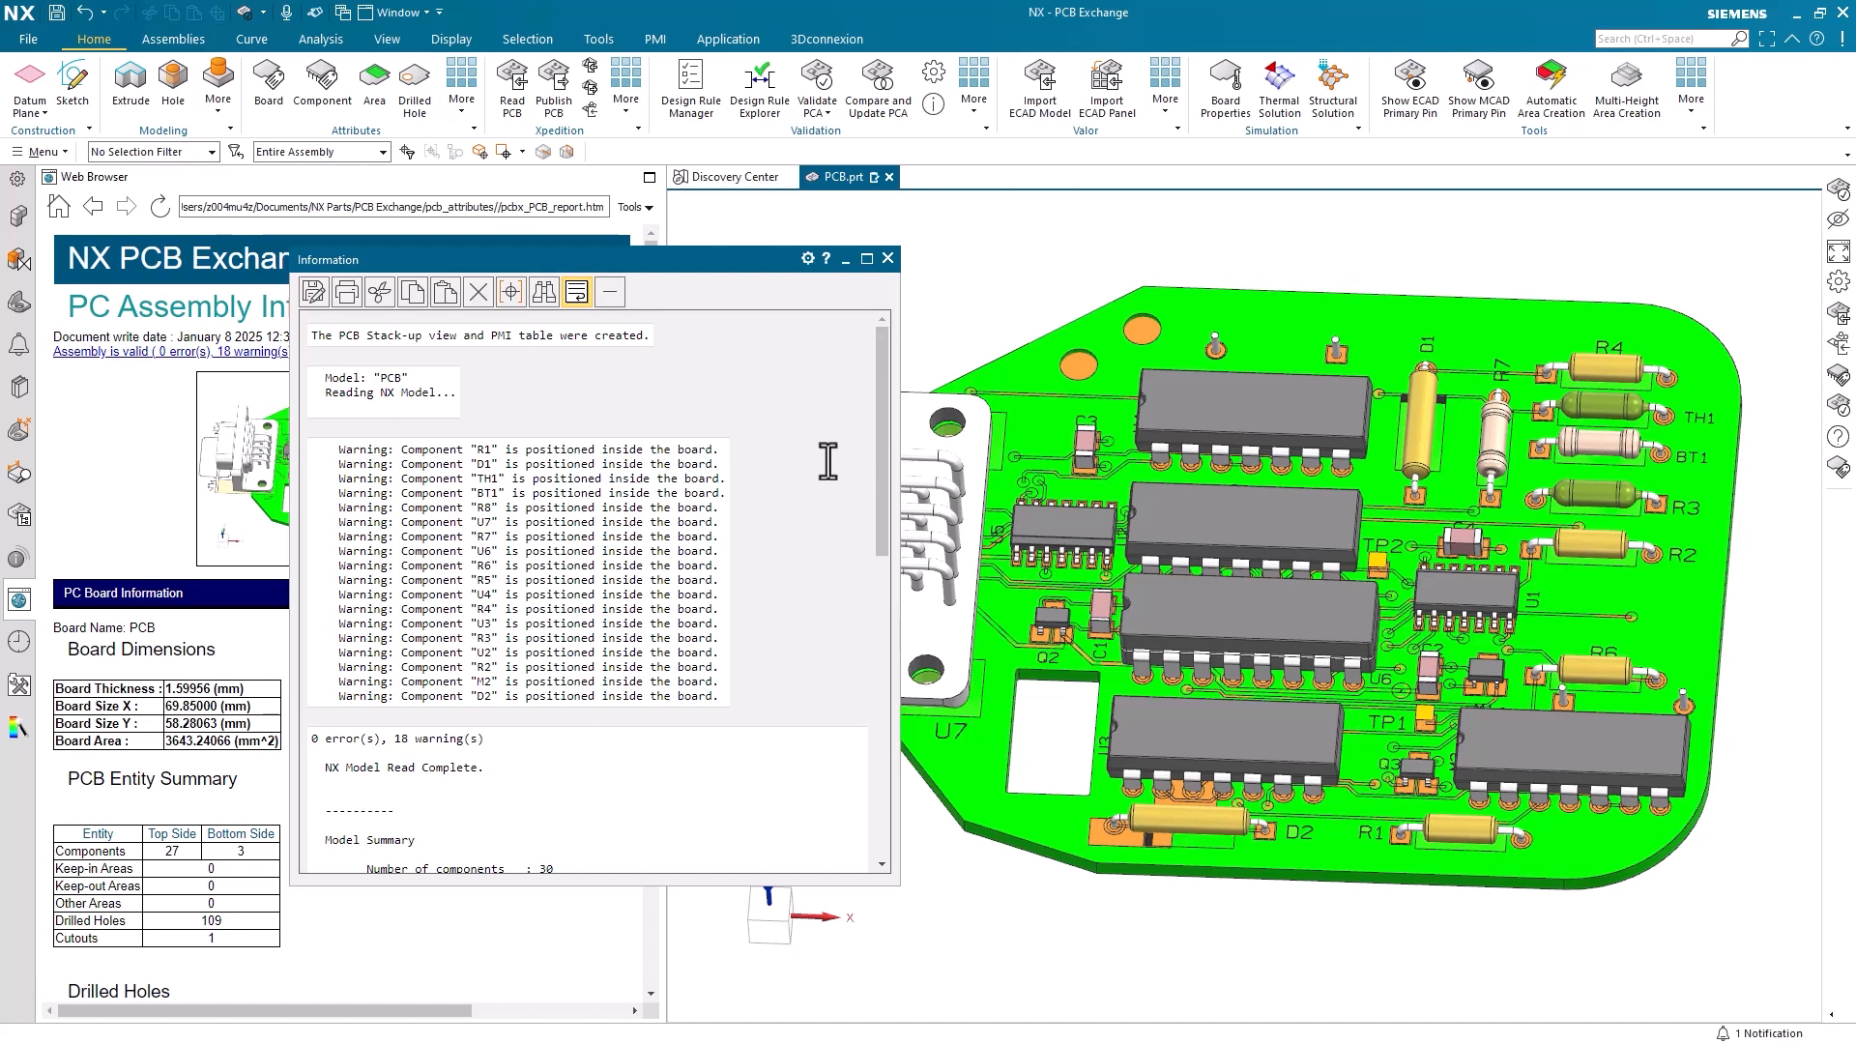
{"action": "mouse_move", "coordinate": [722, 752]}
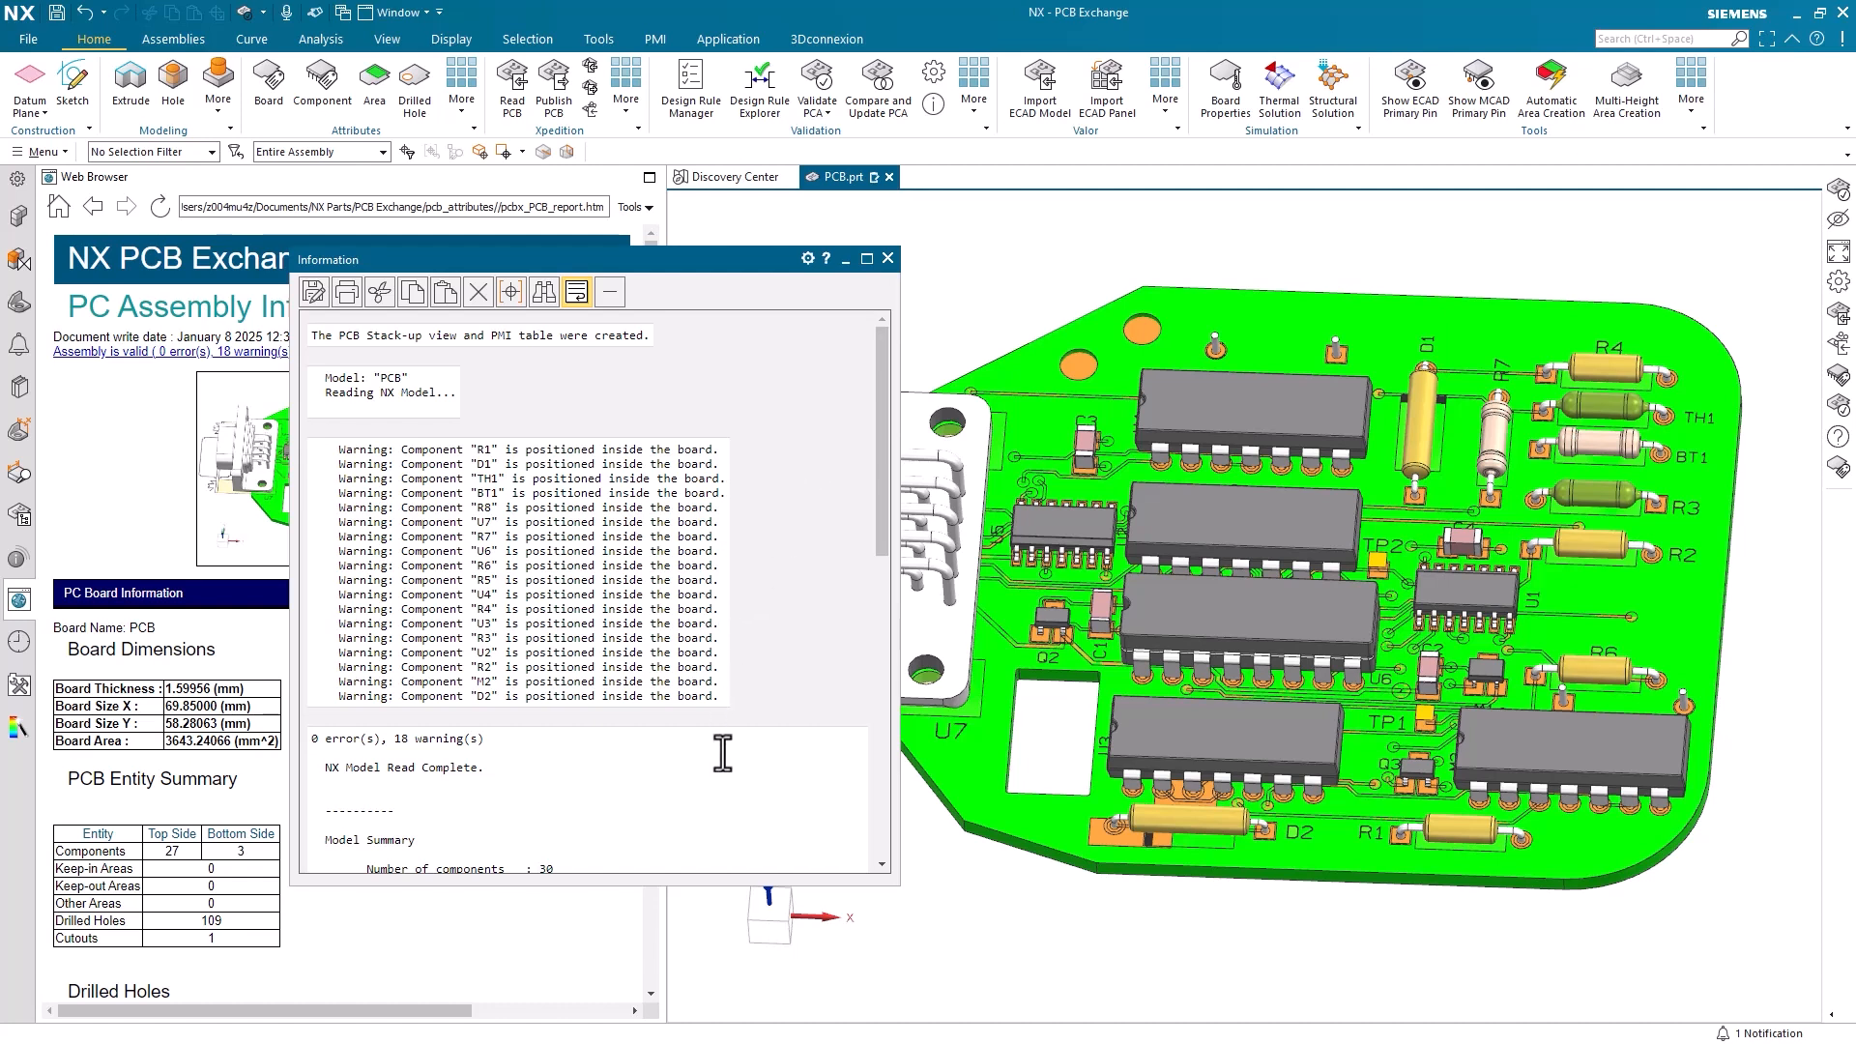
{"action": "scroll", "scroll_direction": "down", "scroll_amount": 3}
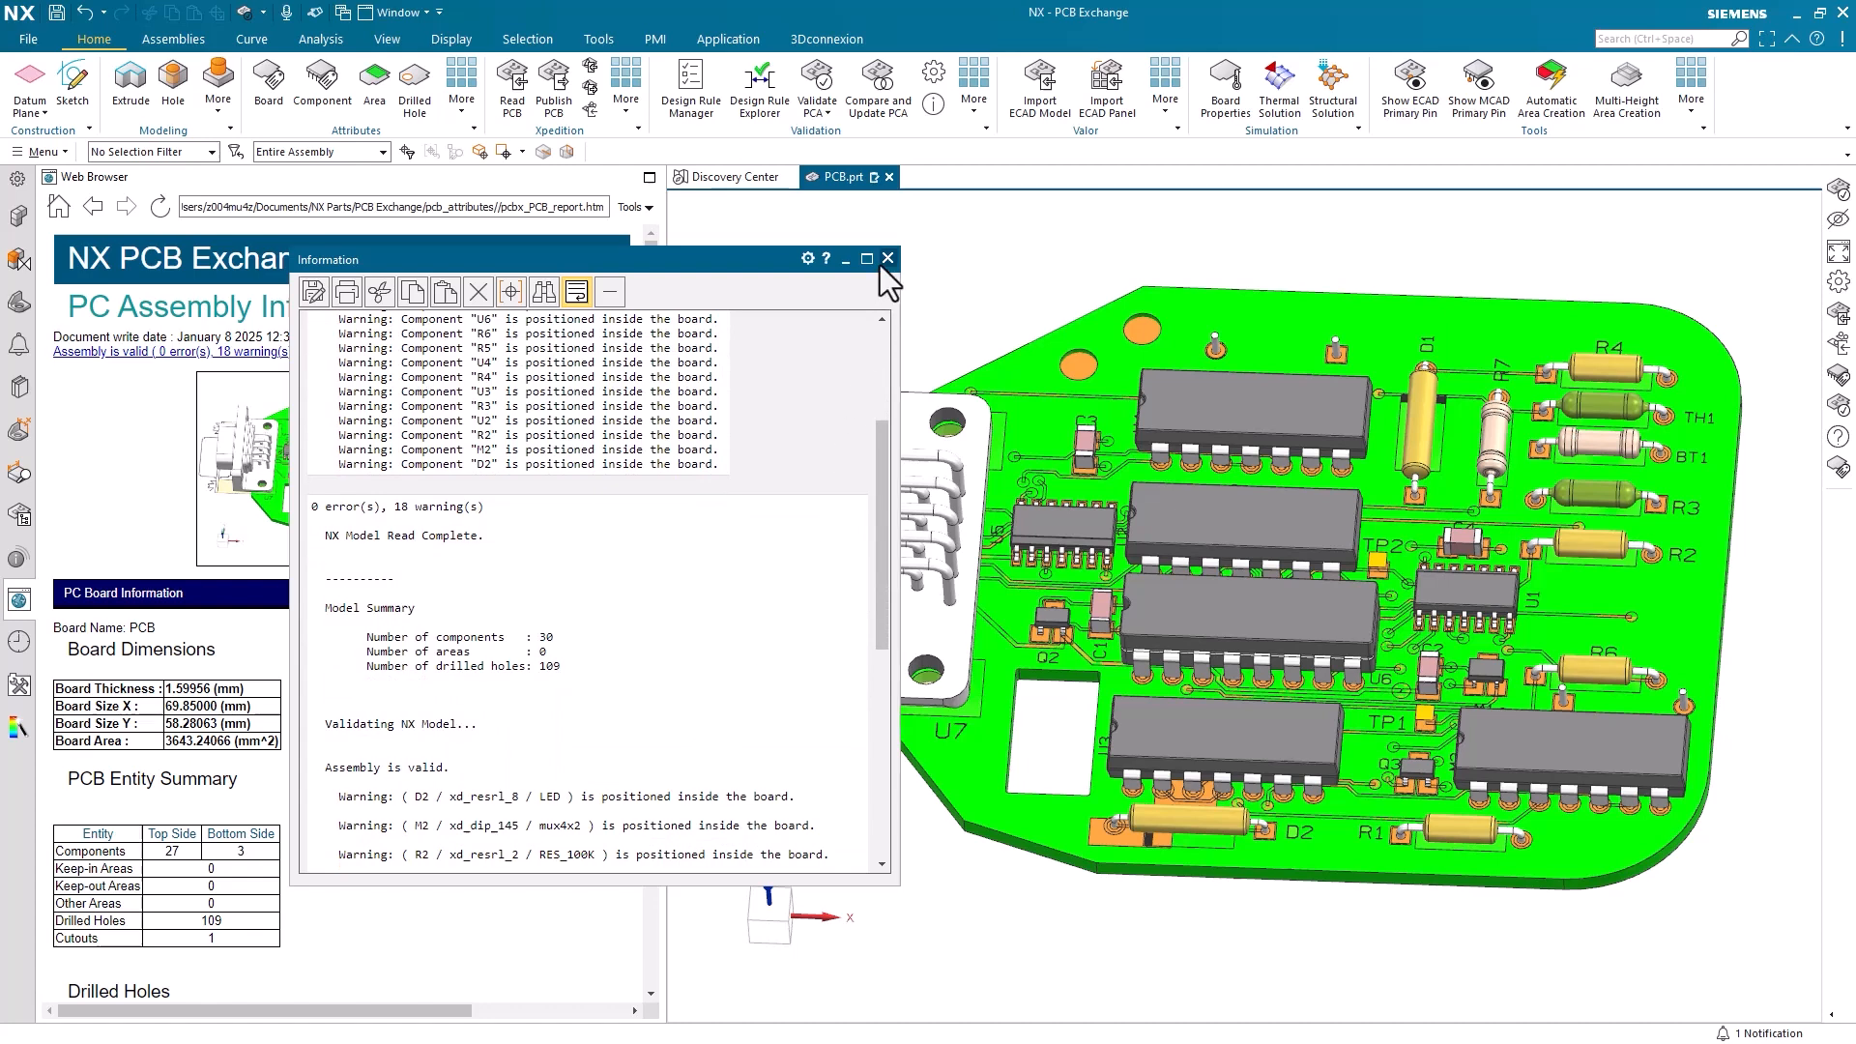
{"action": "left_click", "coordinate": [887, 258]}
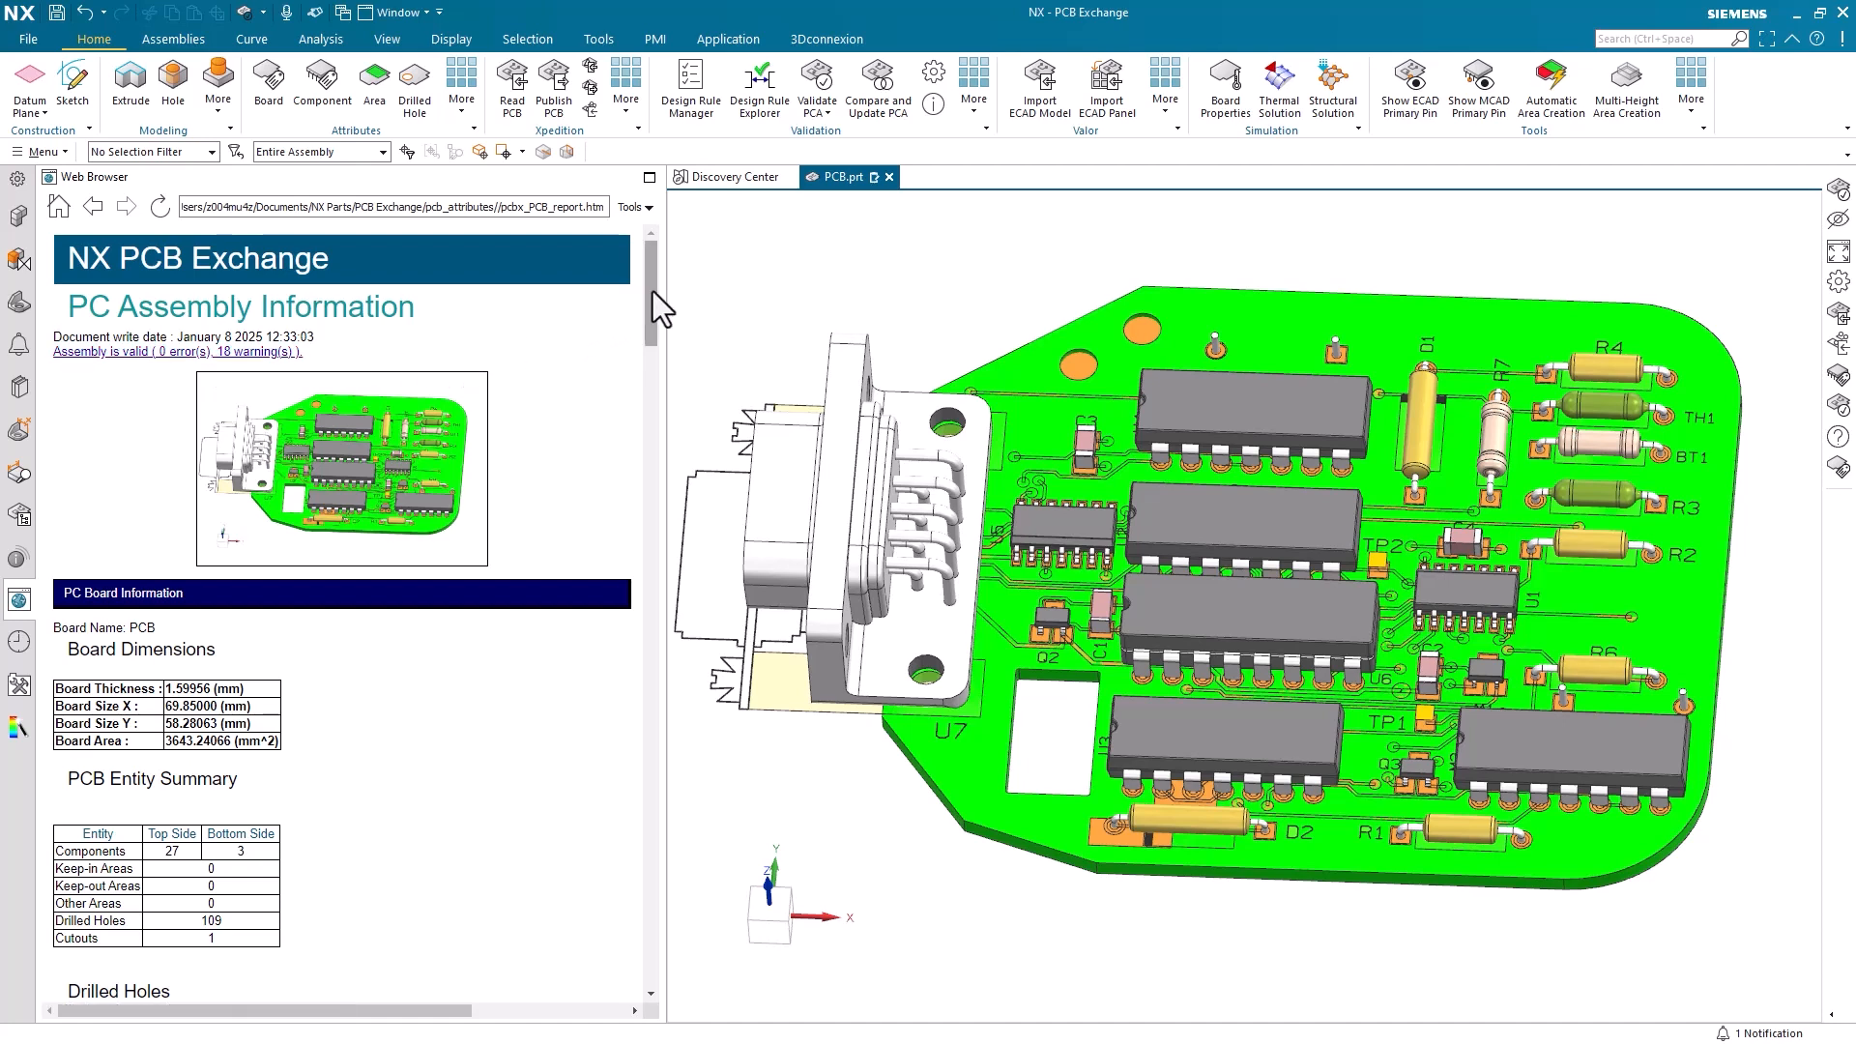
{"action": "scroll", "scroll_direction": "down", "scroll_amount": 3}
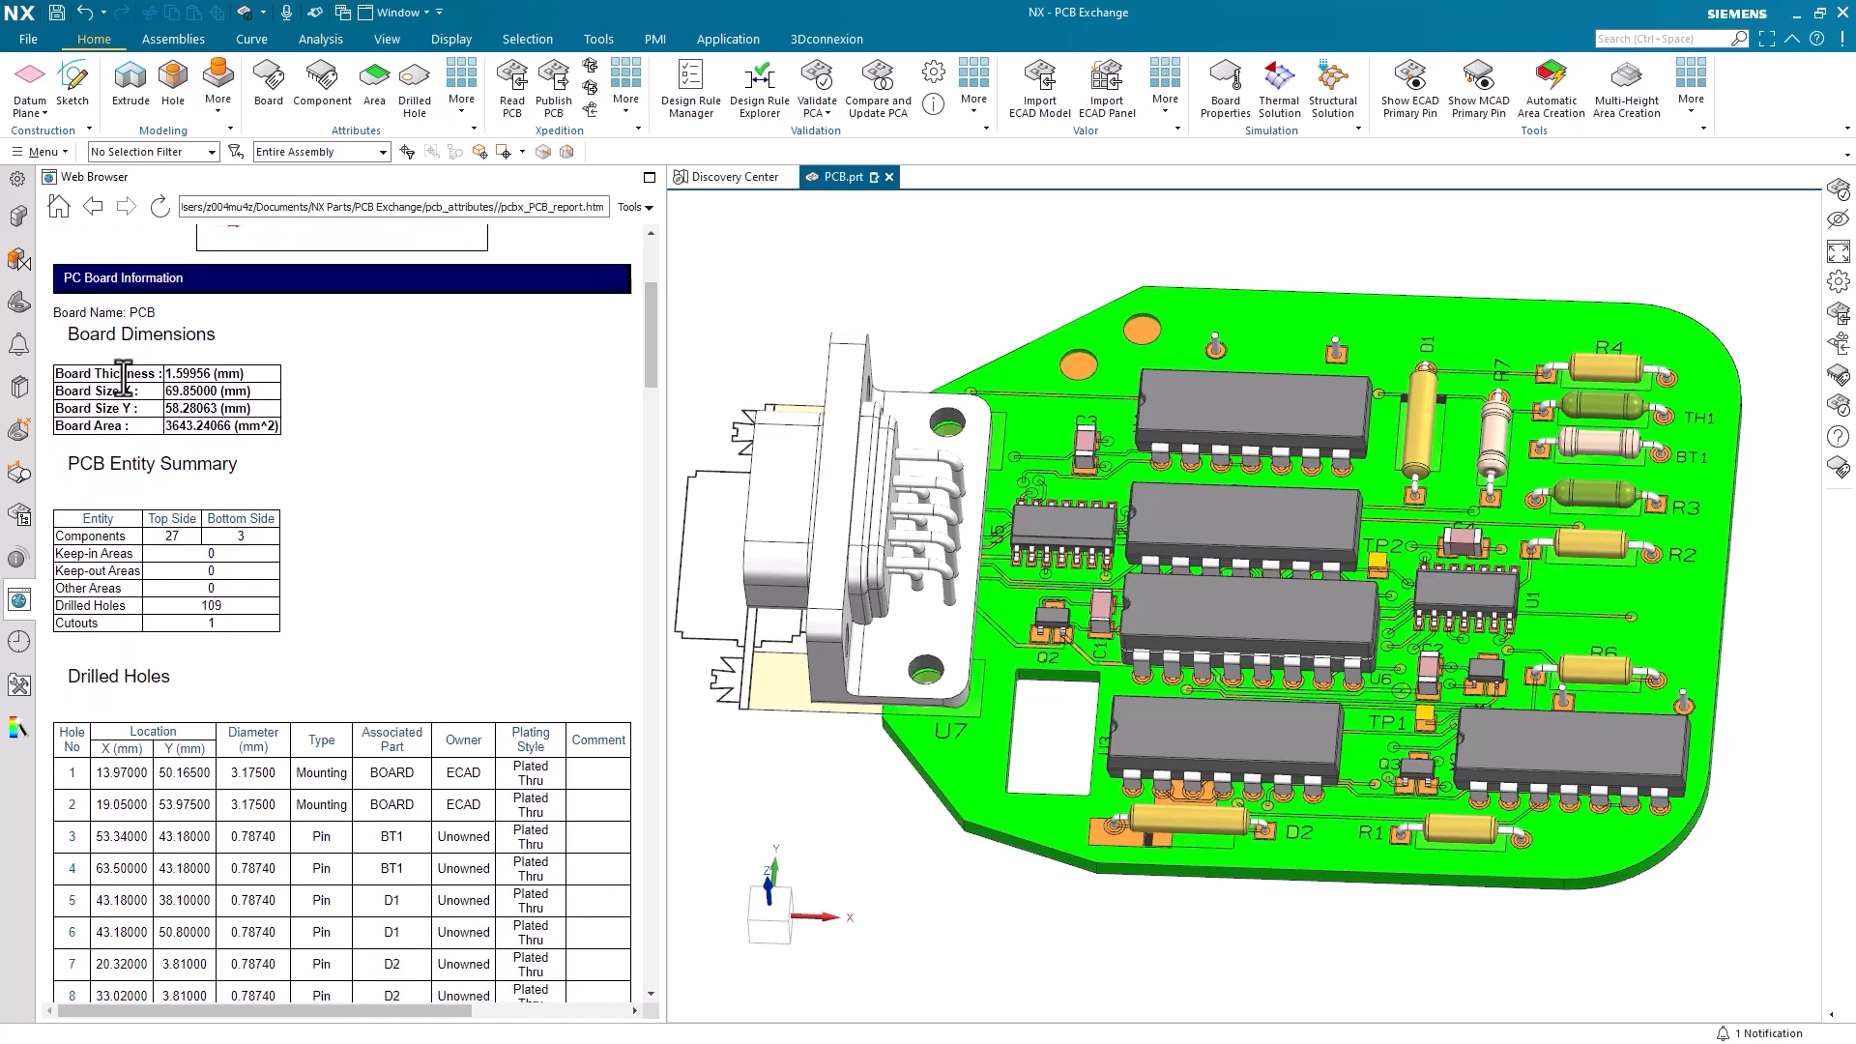
{"action": "mouse_move", "coordinate": [665, 352]}
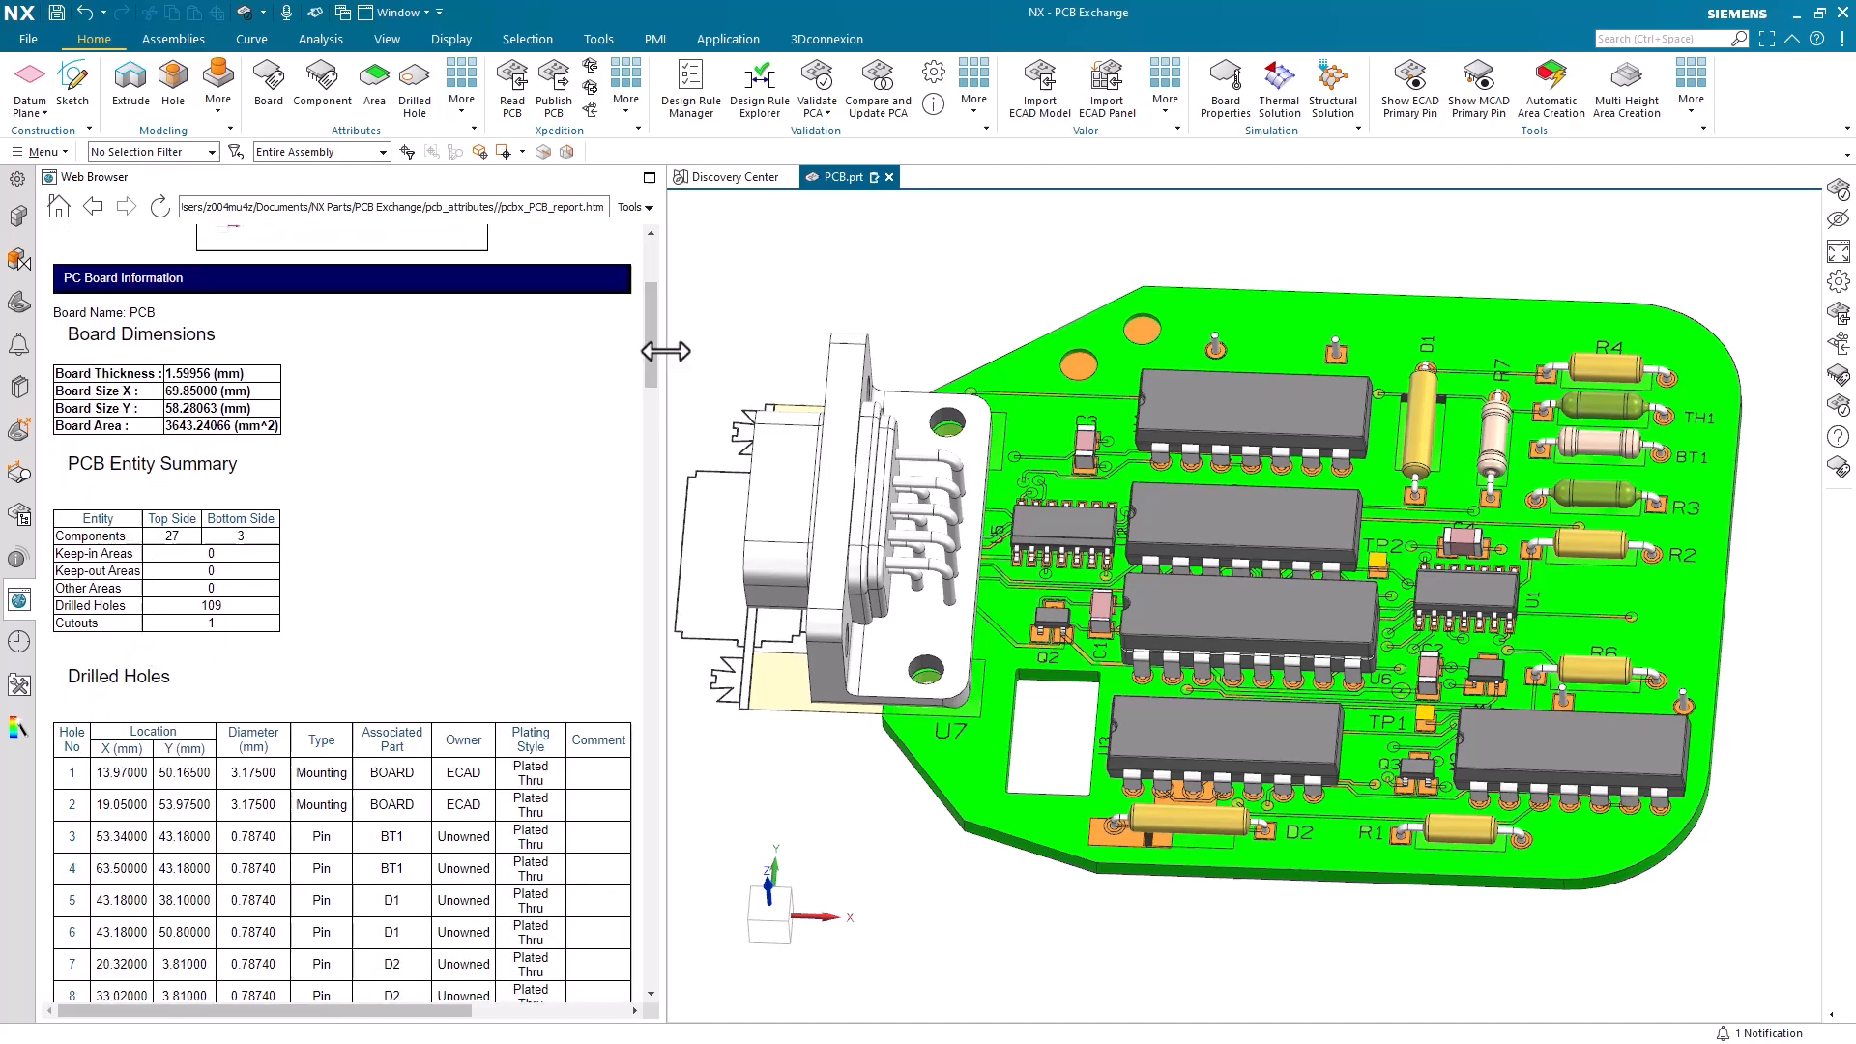
{"action": "scroll", "scroll_direction": "down", "scroll_amount": 3}
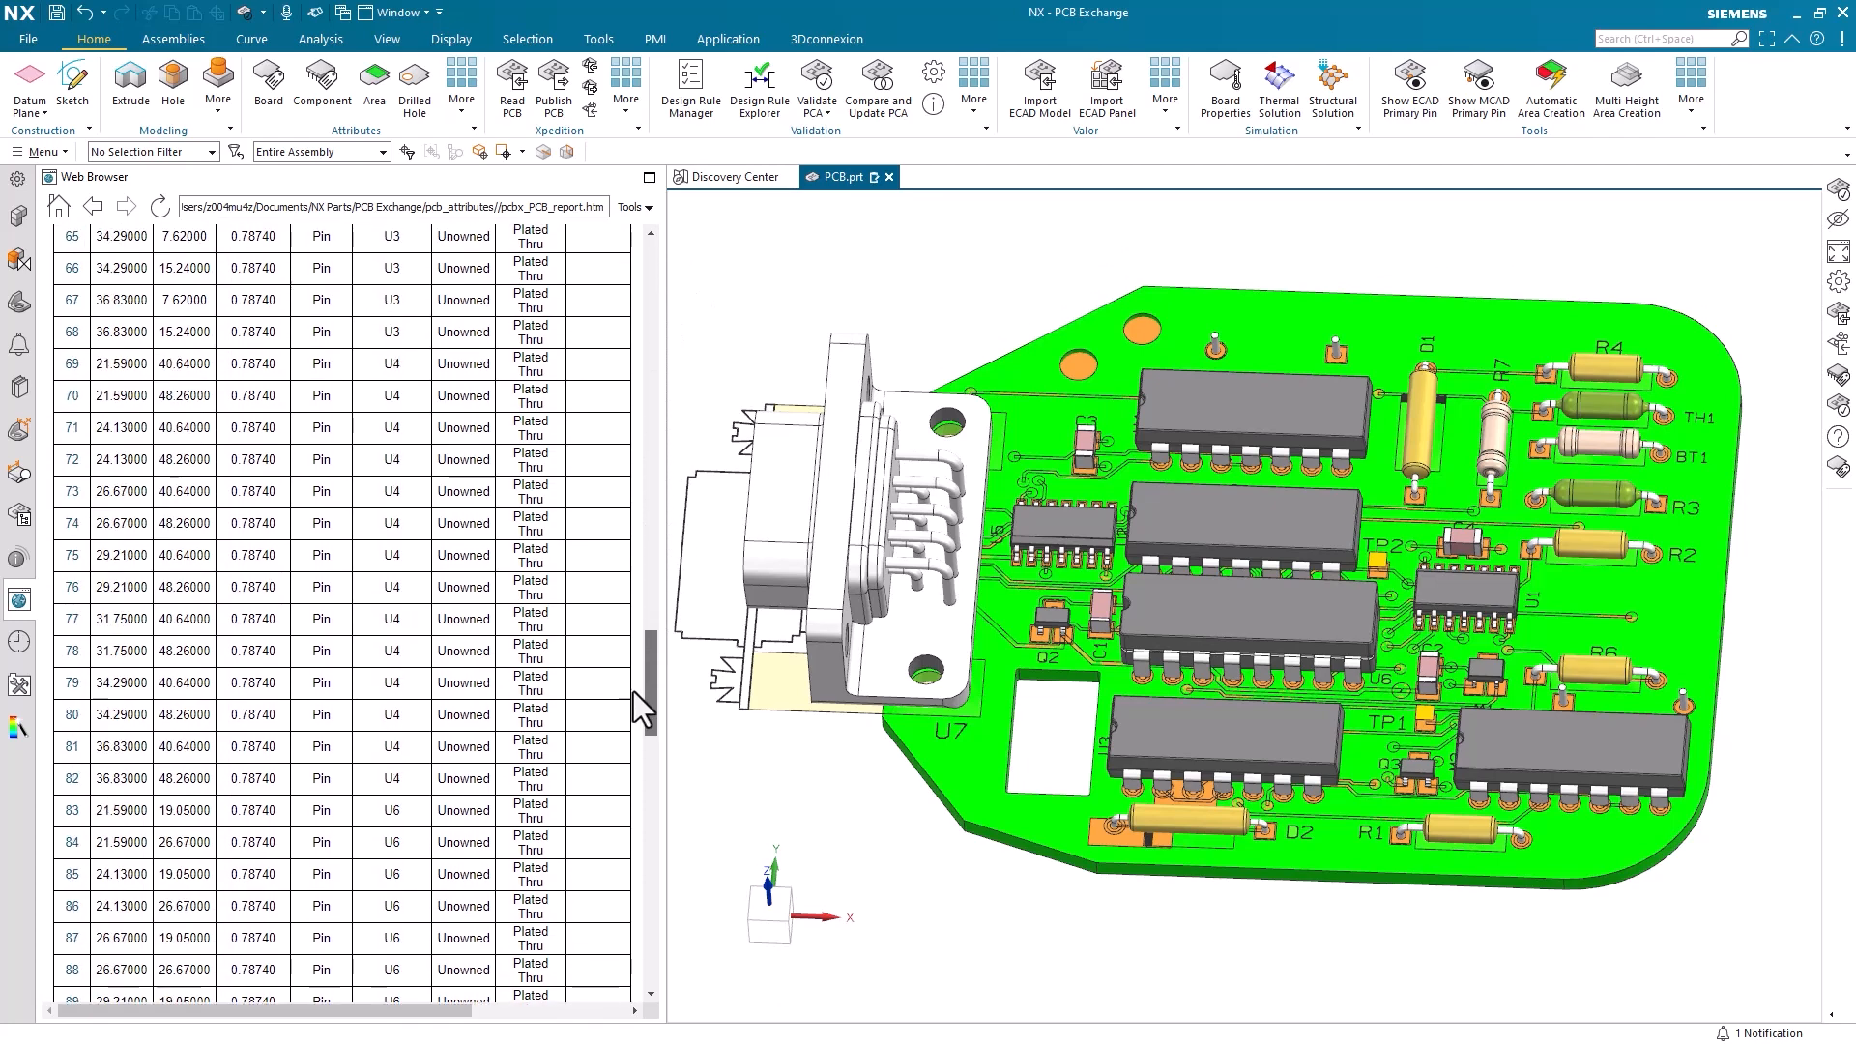
{"action": "scroll", "scroll_direction": "down", "scroll_amount": 3}
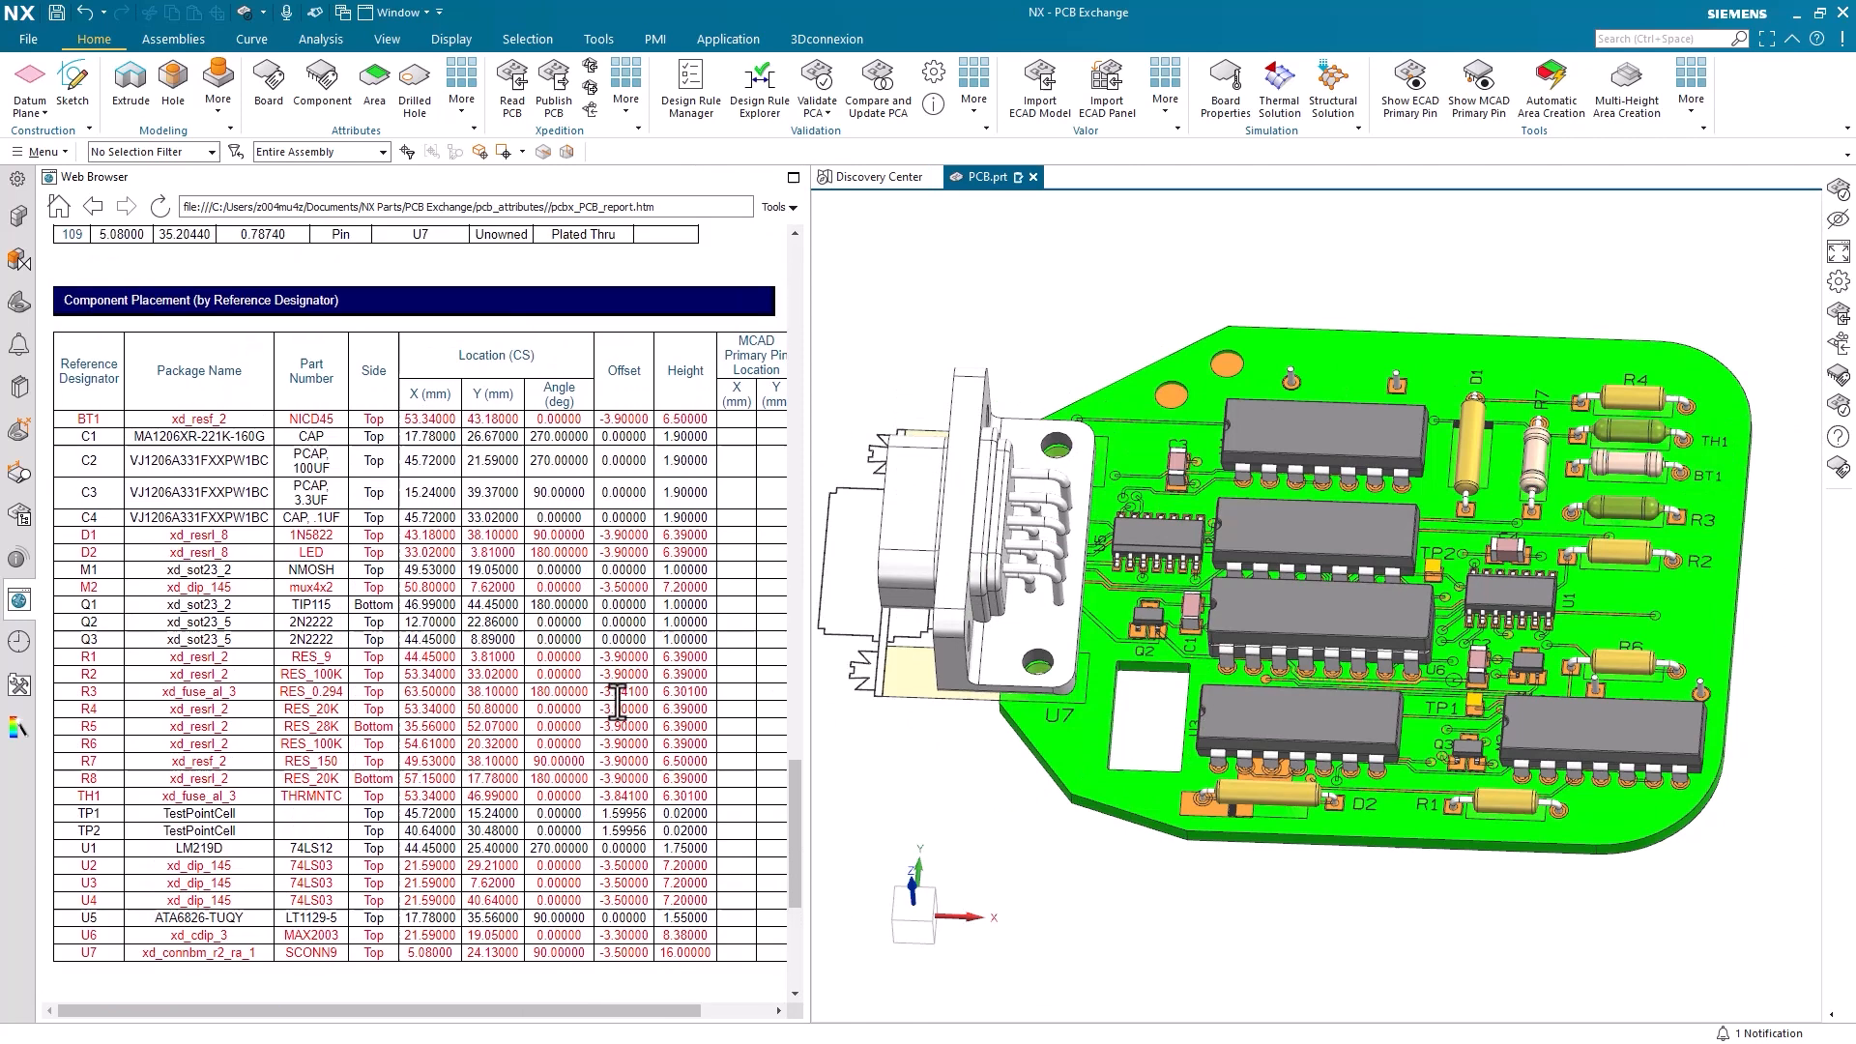
{"action": "scroll", "scroll_direction": "down", "scroll_amount": 3}
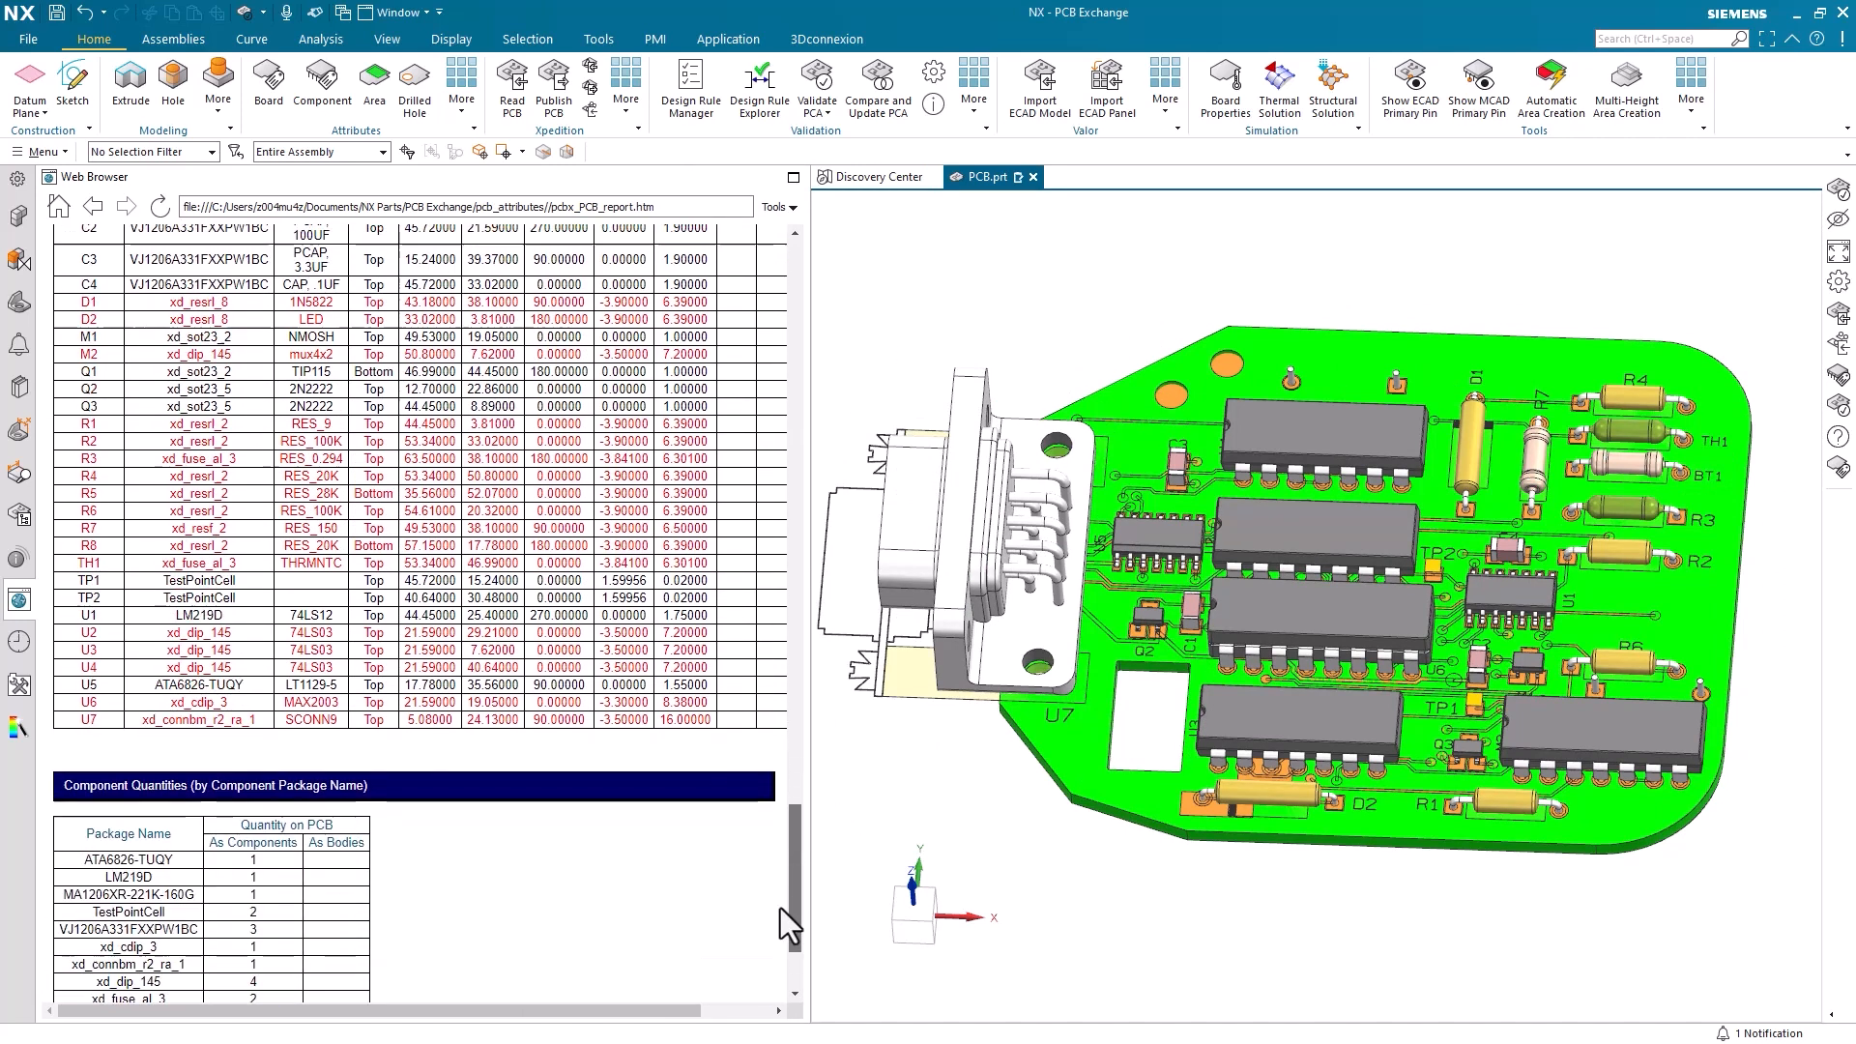
{"action": "scroll", "scroll_direction": "down", "scroll_amount": 3}
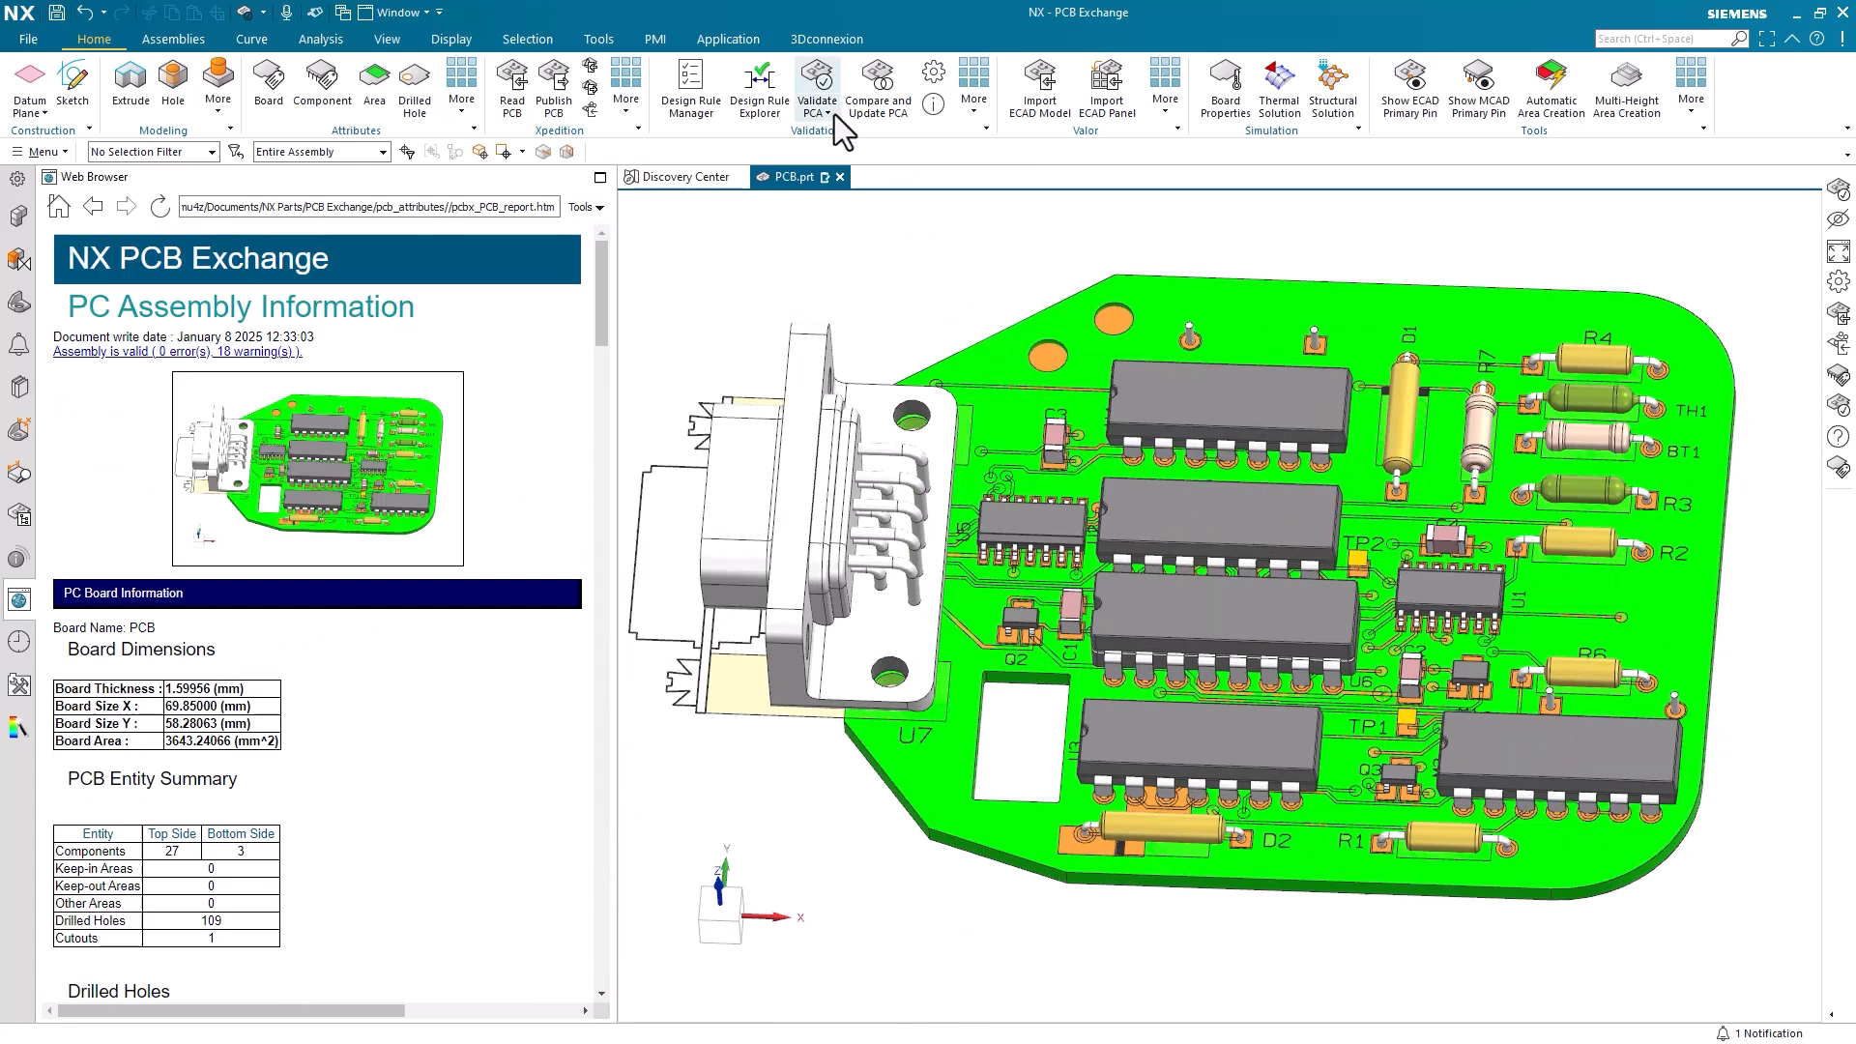
Step: Generate the Lightweight Report showing 0 errors and 0 warnings and review it beside the board
{"action": "left_click", "coordinate": [816, 81]}
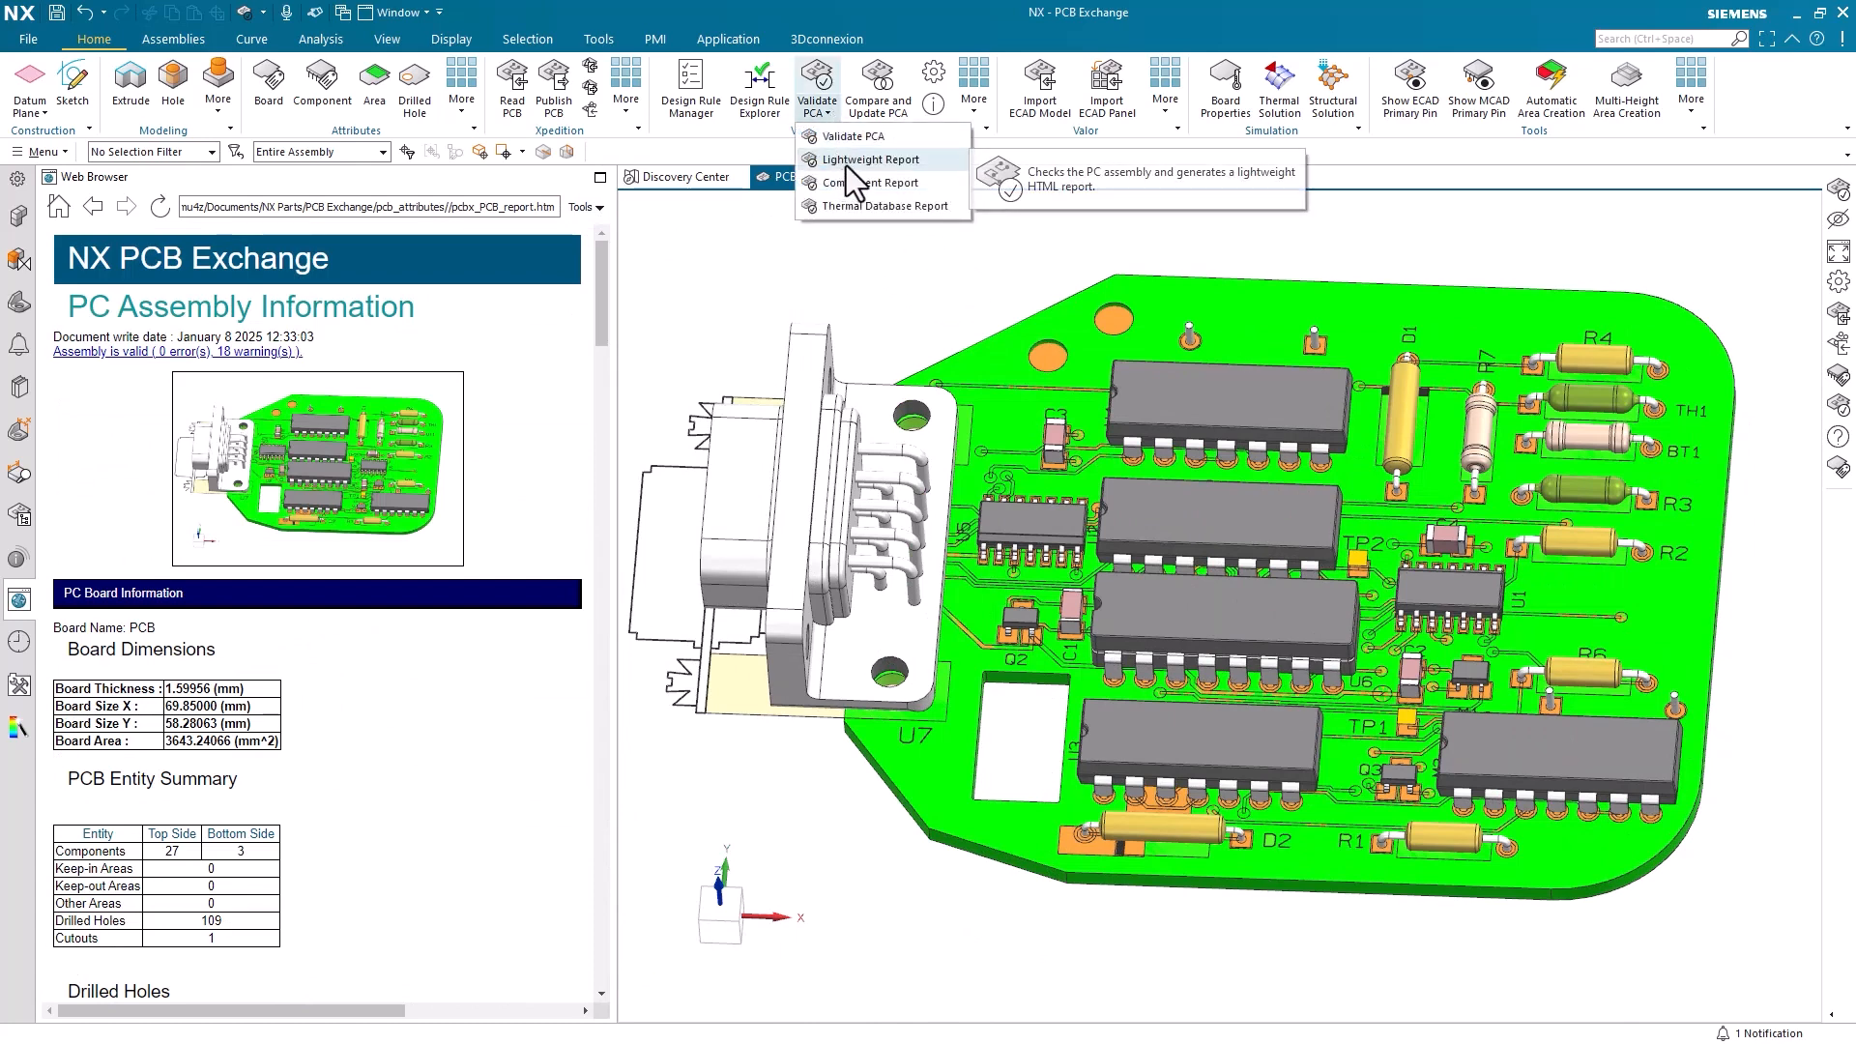
{"action": "left_click", "coordinate": [870, 160]}
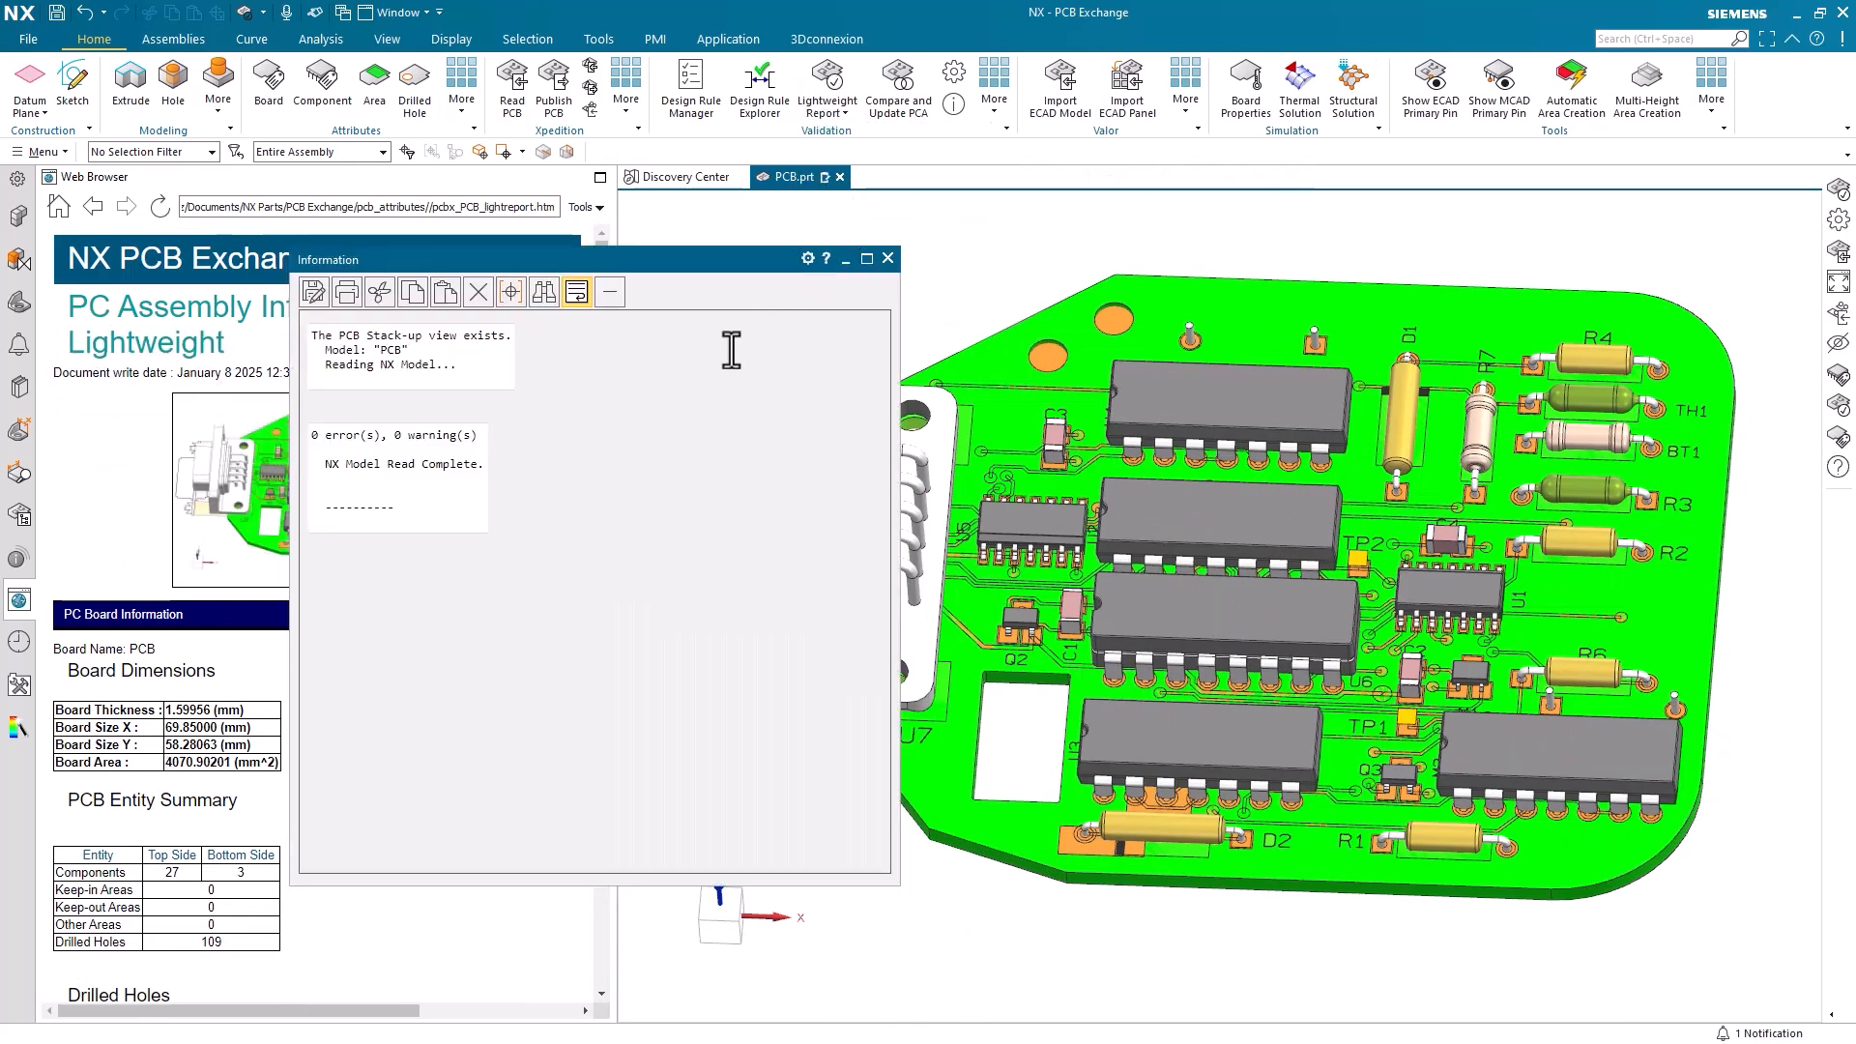
{"action": "left_click", "coordinate": [887, 258]}
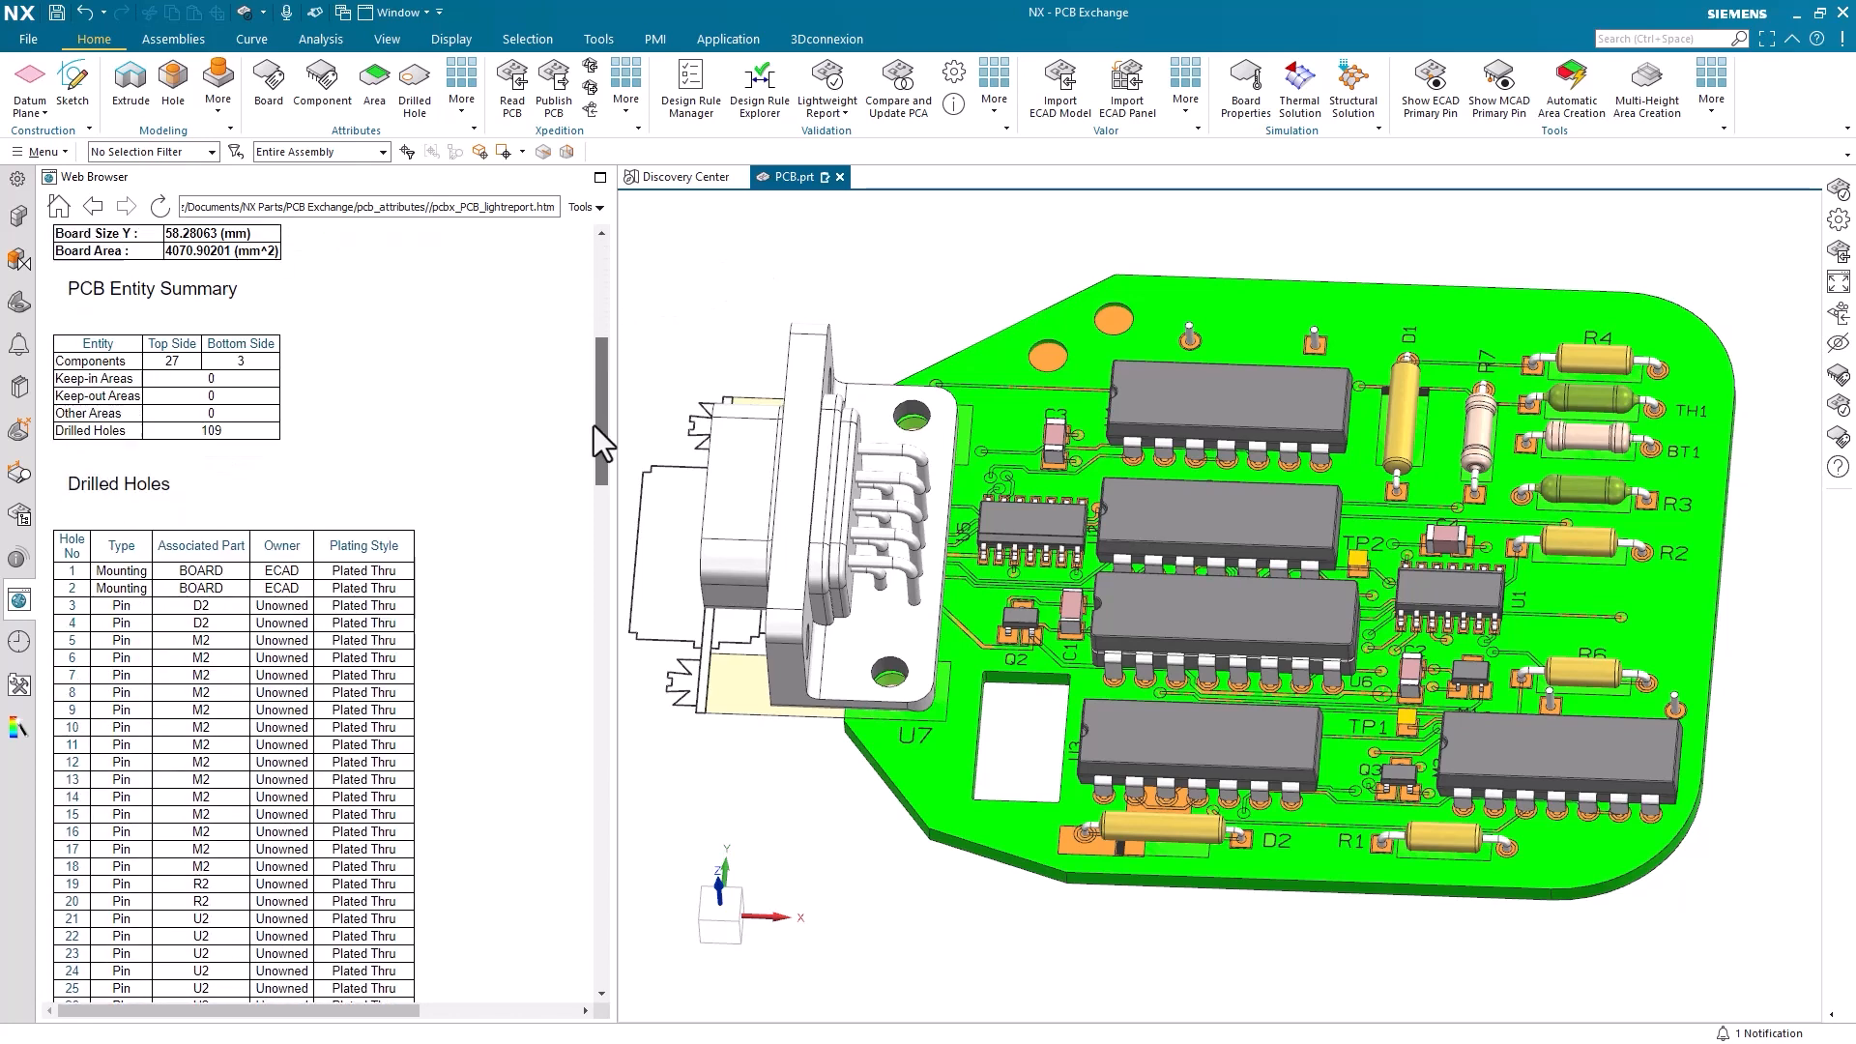
{"action": "scroll", "scroll_direction": "down", "scroll_amount": 3}
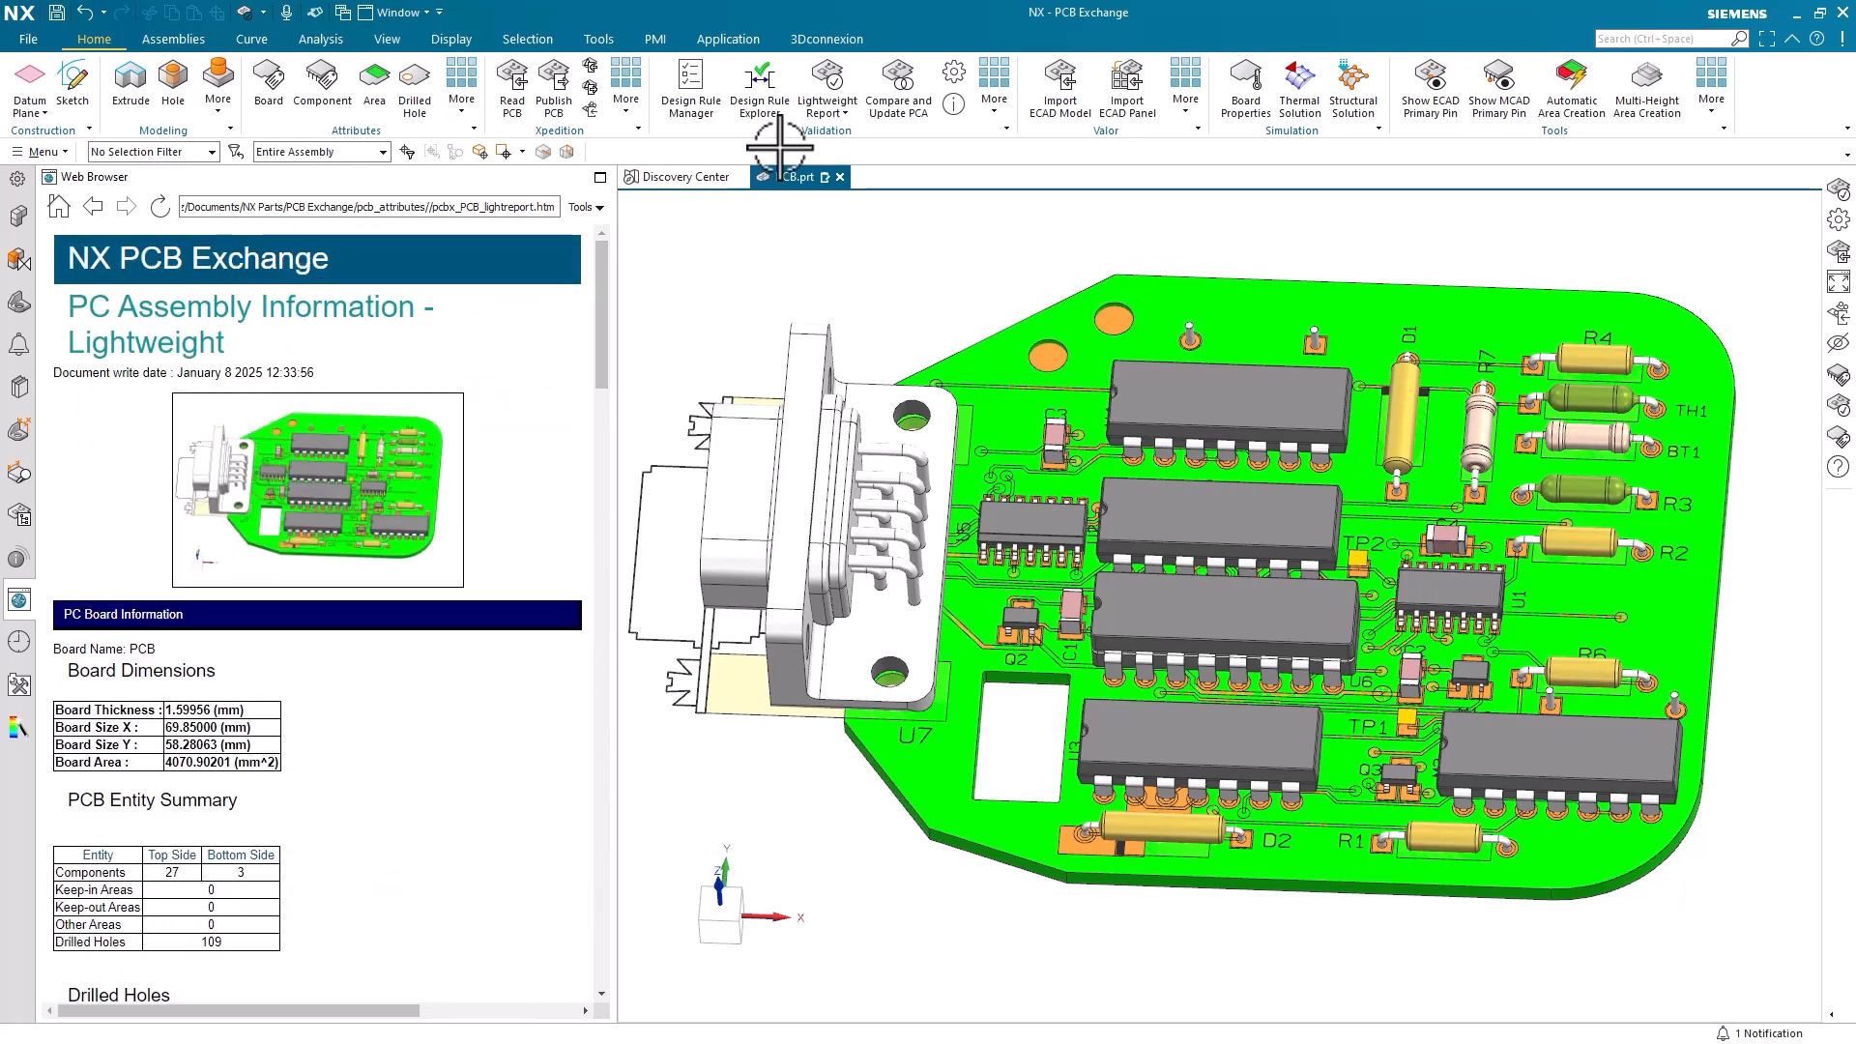
Step: Generate the Component Report listing each designator's package, part number, side and location
{"action": "left_click", "coordinate": [825, 89]}
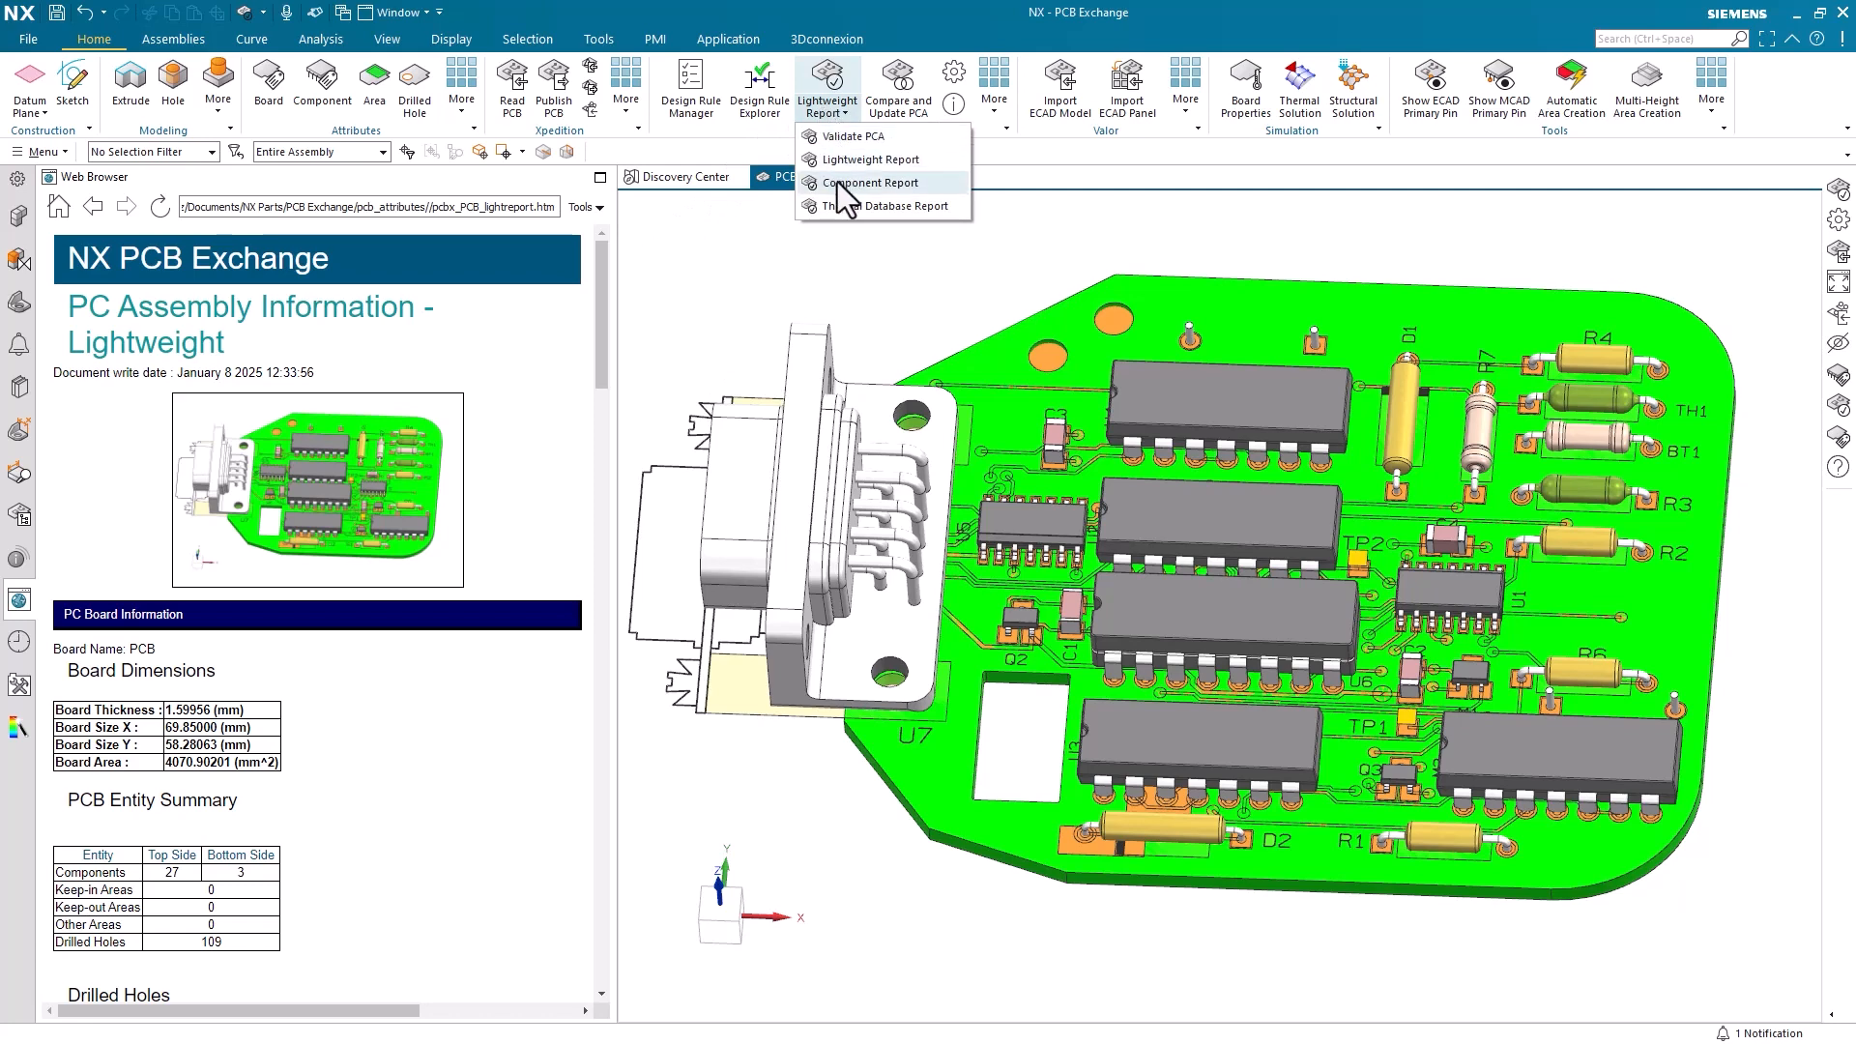
{"action": "left_click", "coordinate": [868, 182]}
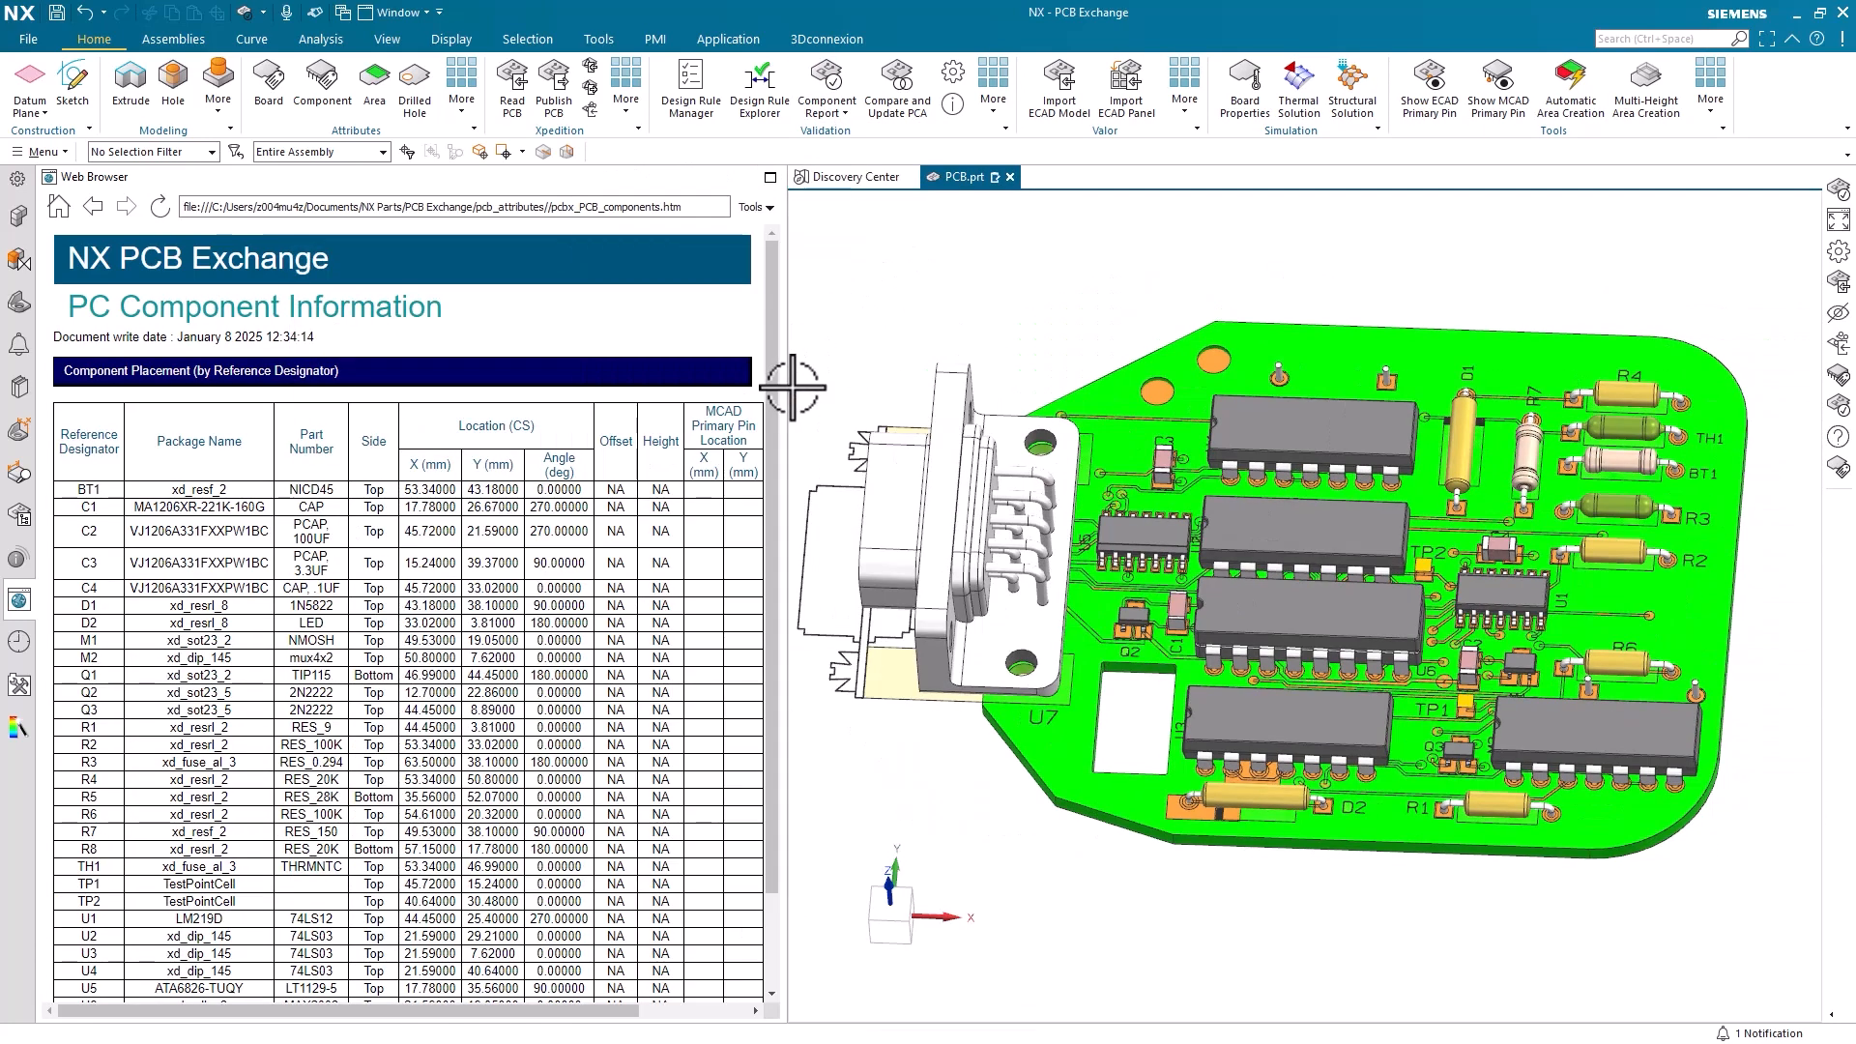
{"action": "scroll", "scroll_direction": "down", "scroll_amount": 3}
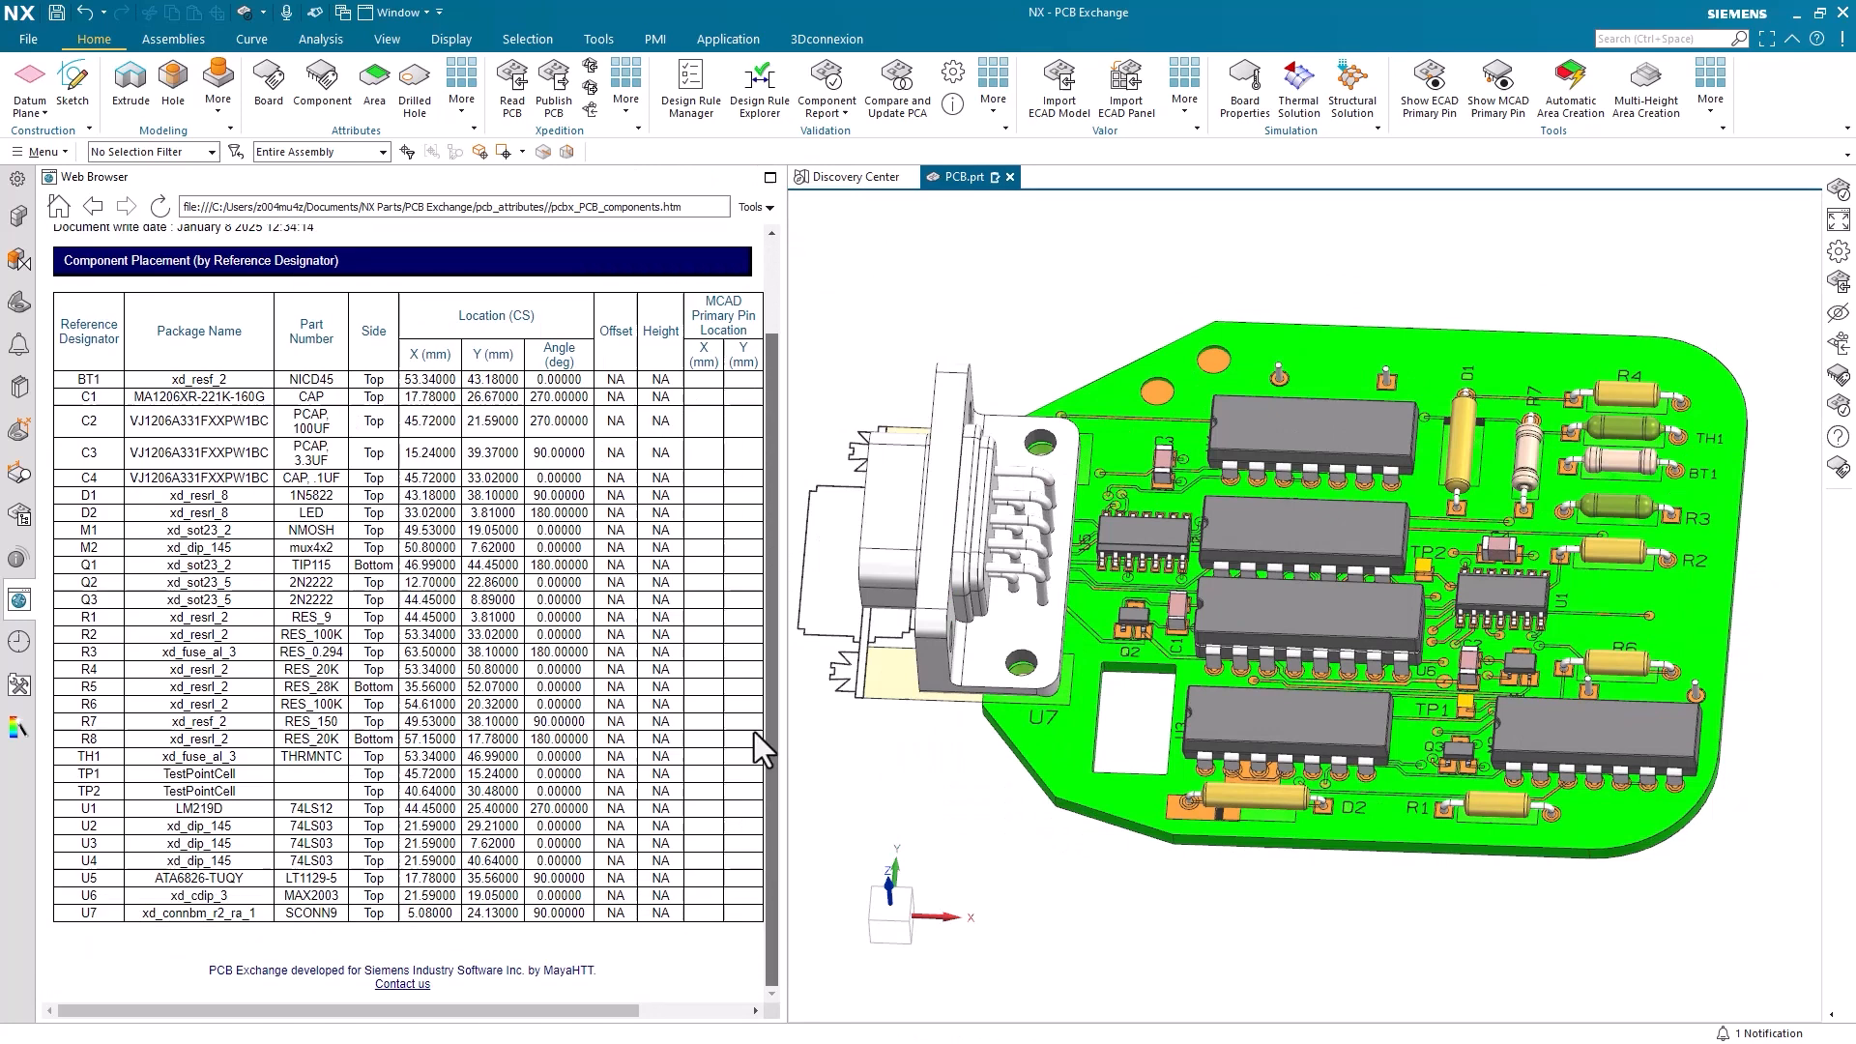